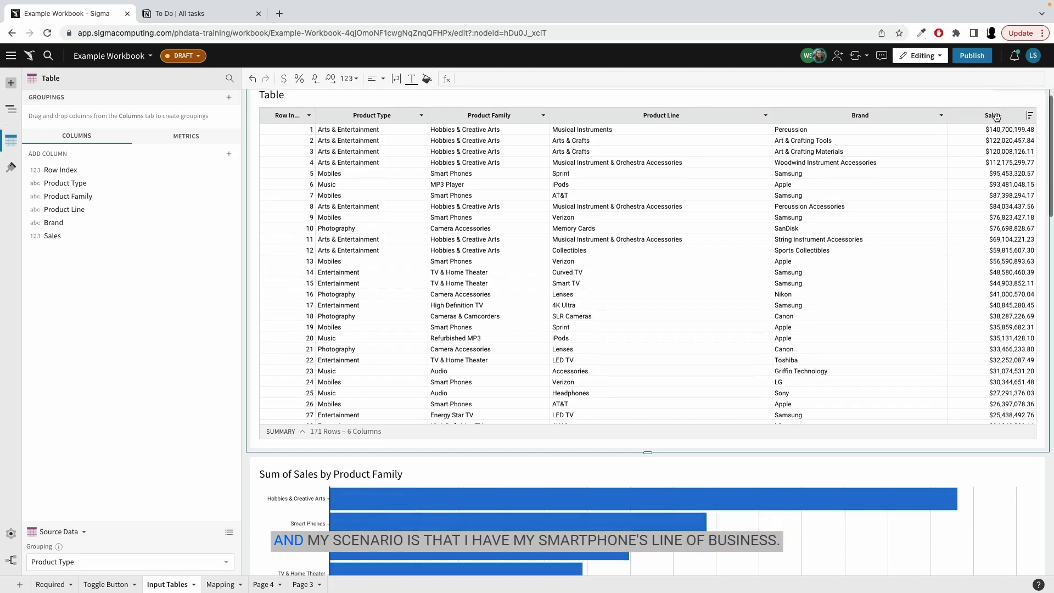
Create a linked input table from the sales table using Row Index as the unique row identifier.
{"action": "scroll", "scroll_direction": "down", "scroll_amount": 3}
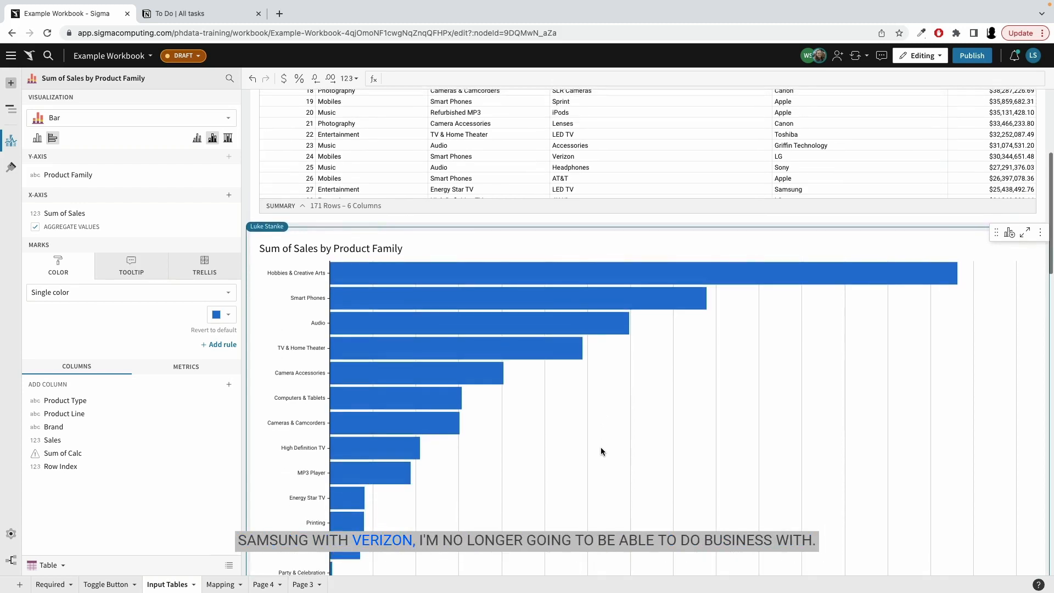
{"action": "scroll", "scroll_direction": "down", "scroll_amount": 3}
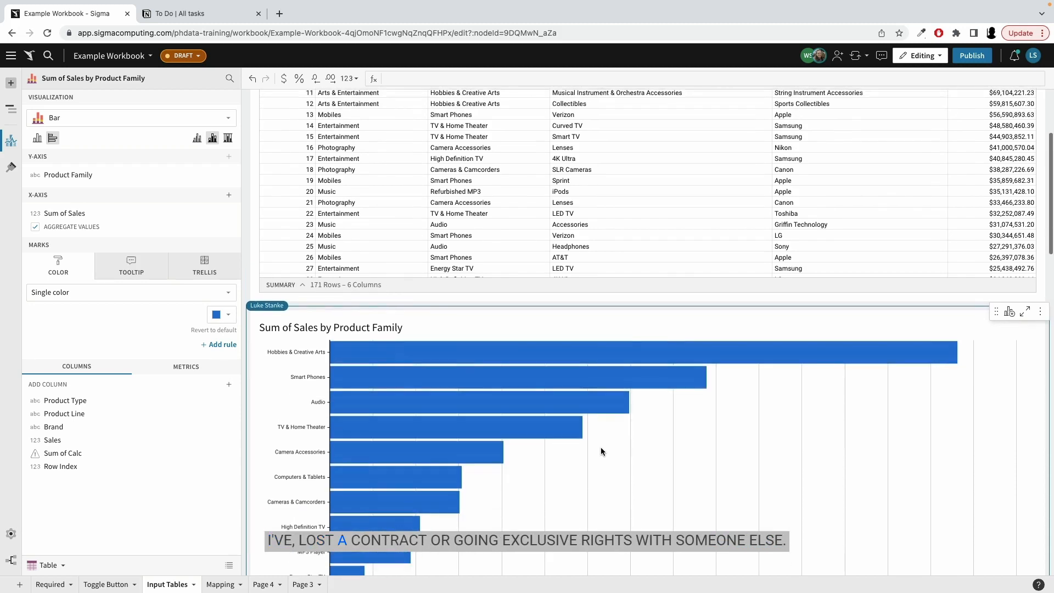
{"action": "scroll", "scroll_direction": "down", "scroll_amount": 3}
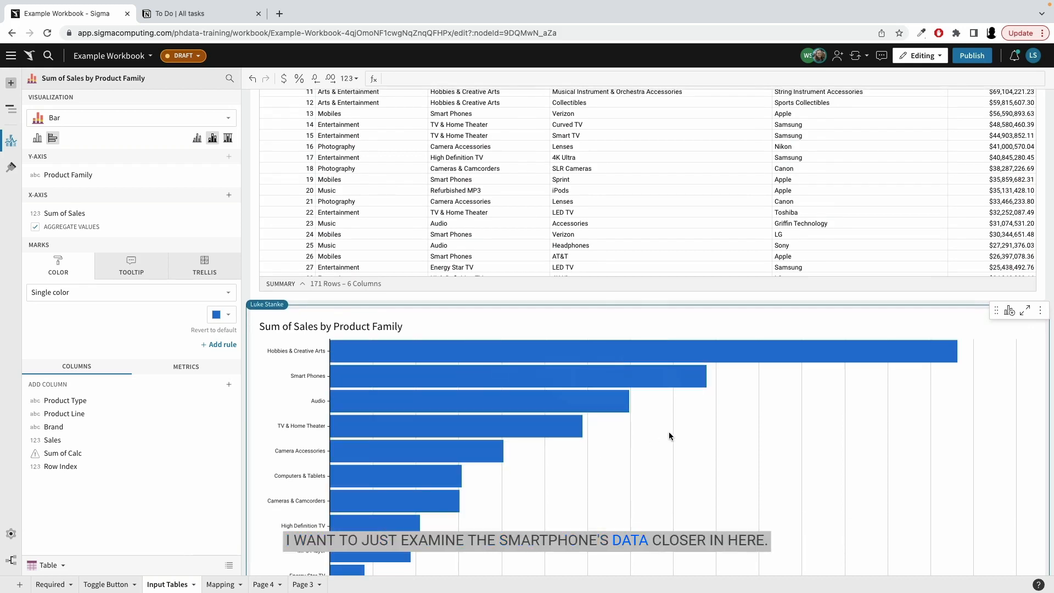
{"action": "scroll", "scroll_direction": "down", "scroll_amount": 3}
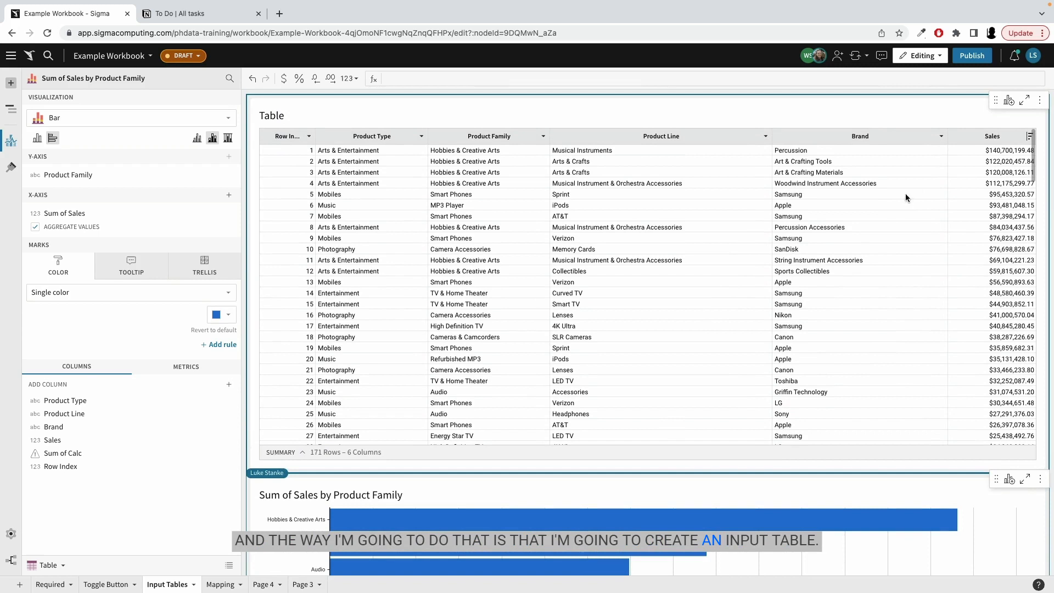
{"action": "mouse_move", "coordinate": [1008, 100]}
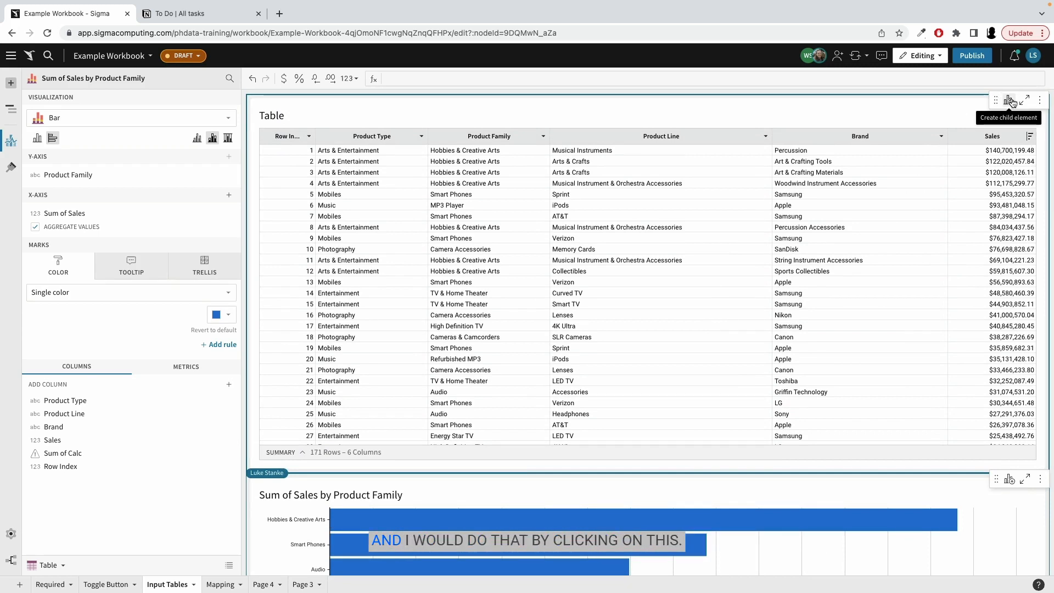
{"action": "left_click", "coordinate": [1009, 100]}
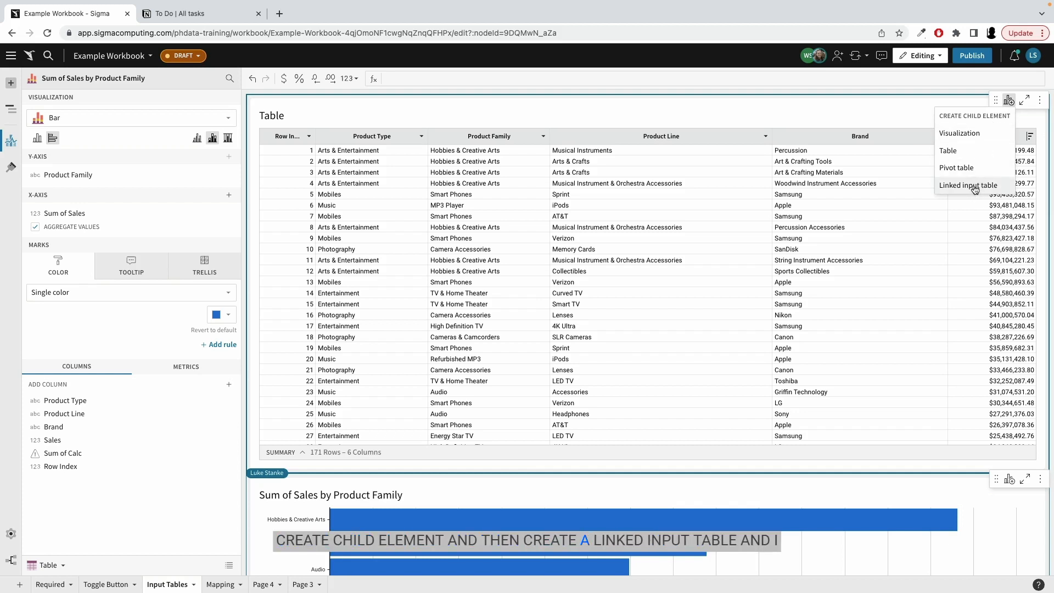
{"action": "left_click", "coordinate": [968, 184]}
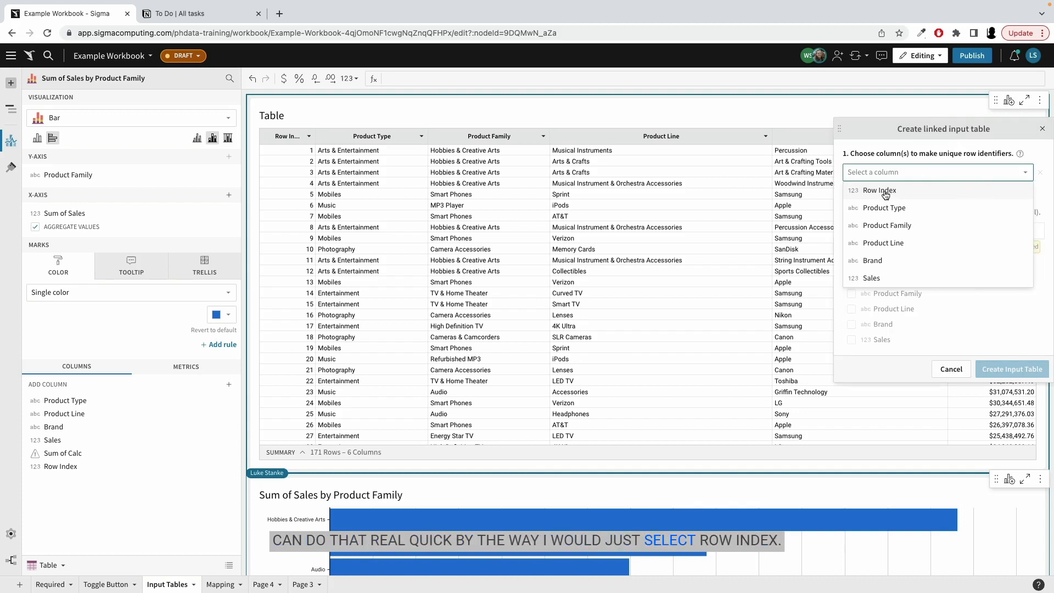
{"action": "left_click", "coordinate": [878, 190]}
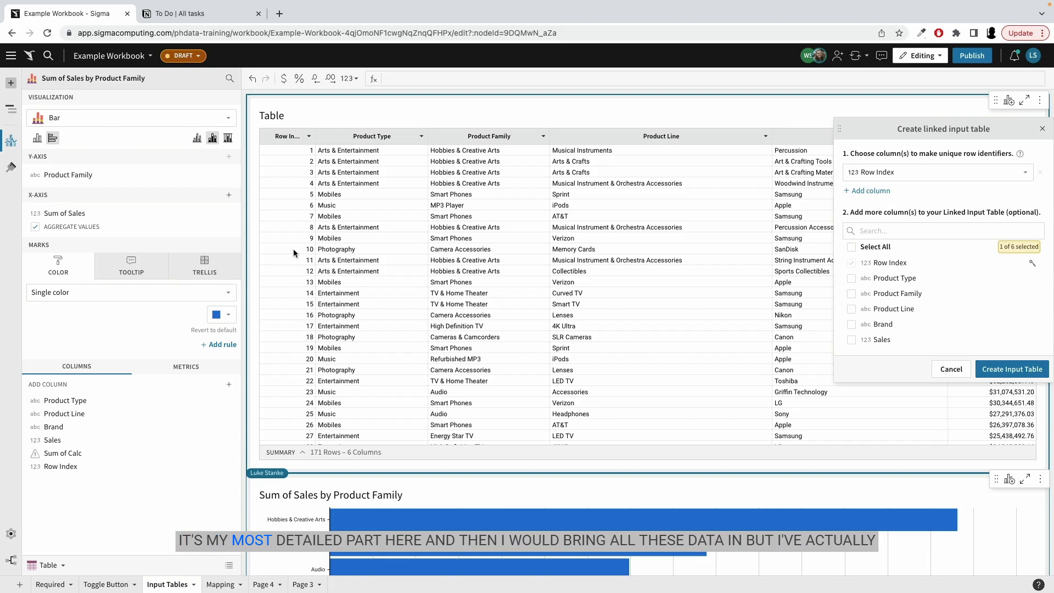
{"action": "left_click", "coordinate": [852, 248]}
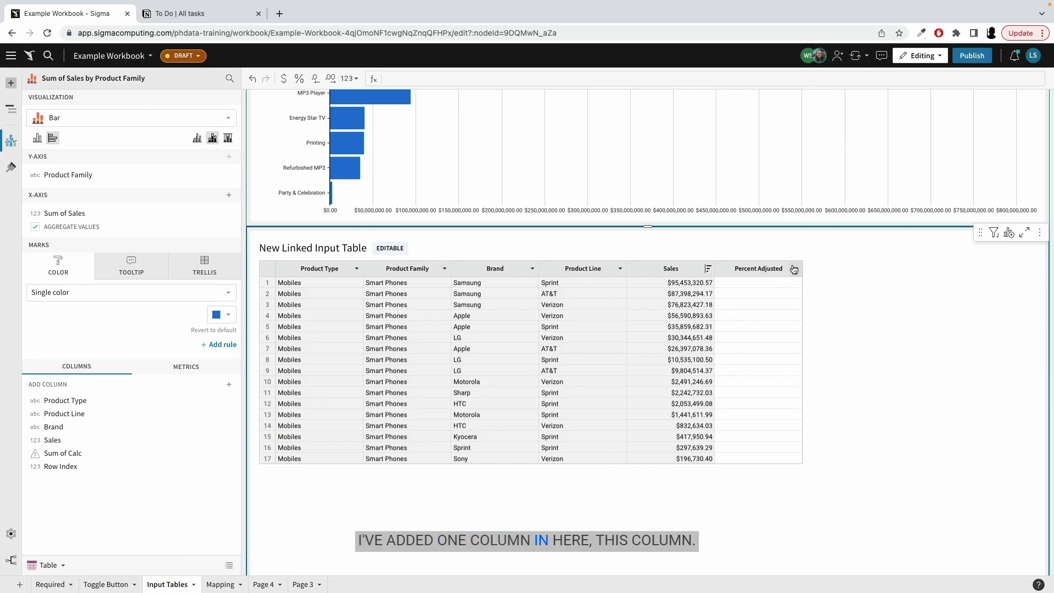
Enter 0 as Percent Adjusted for the Samsung Verizon row of the New Linked Input Table.
{"action": "left_click", "coordinate": [795, 268]}
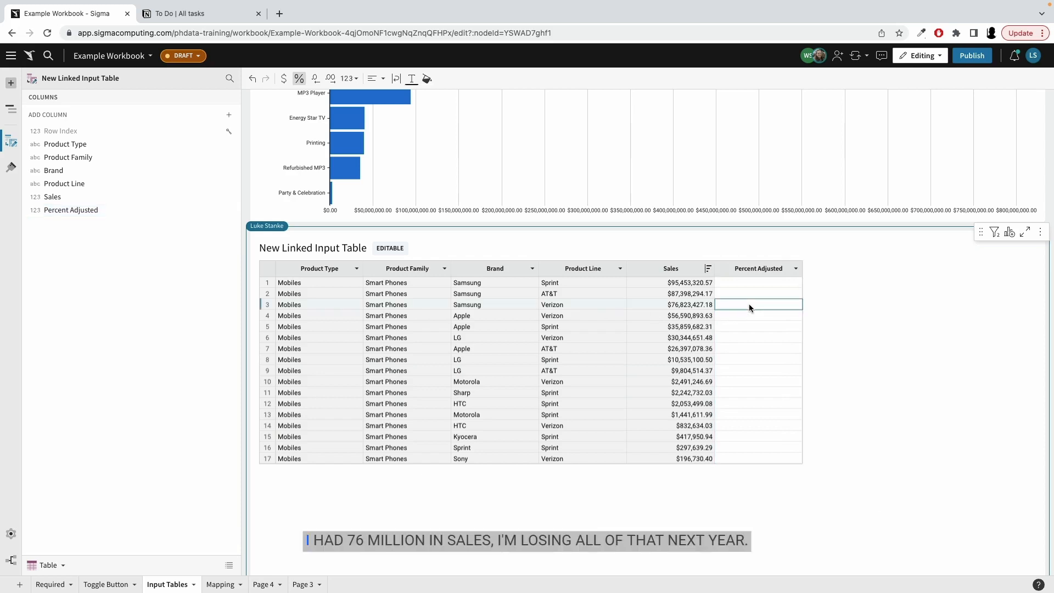
{"action": "type", "text": "0.00%"}
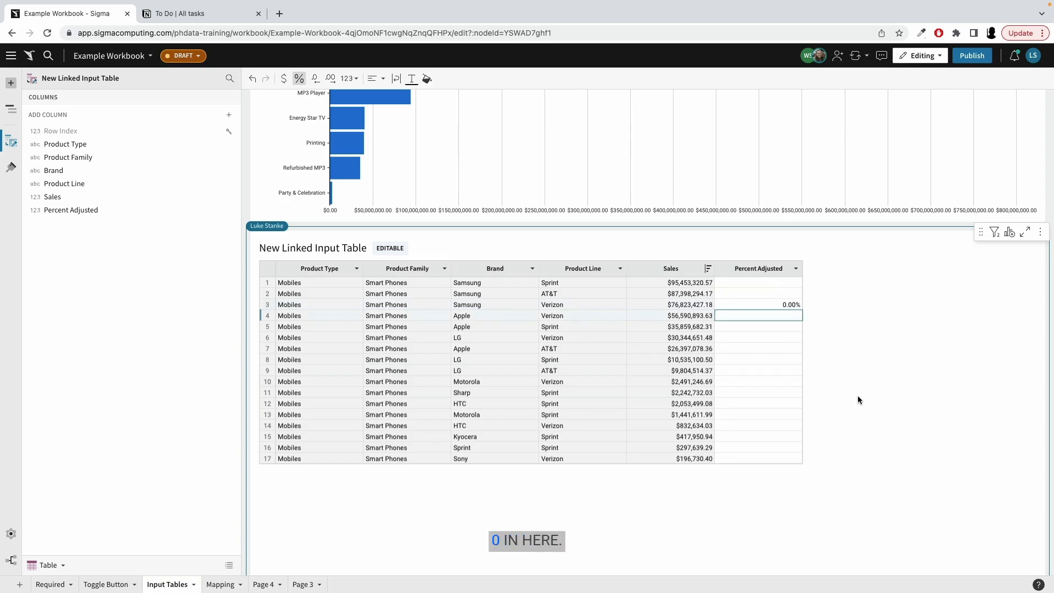
{"action": "scroll", "scroll_direction": "down", "scroll_amount": 3}
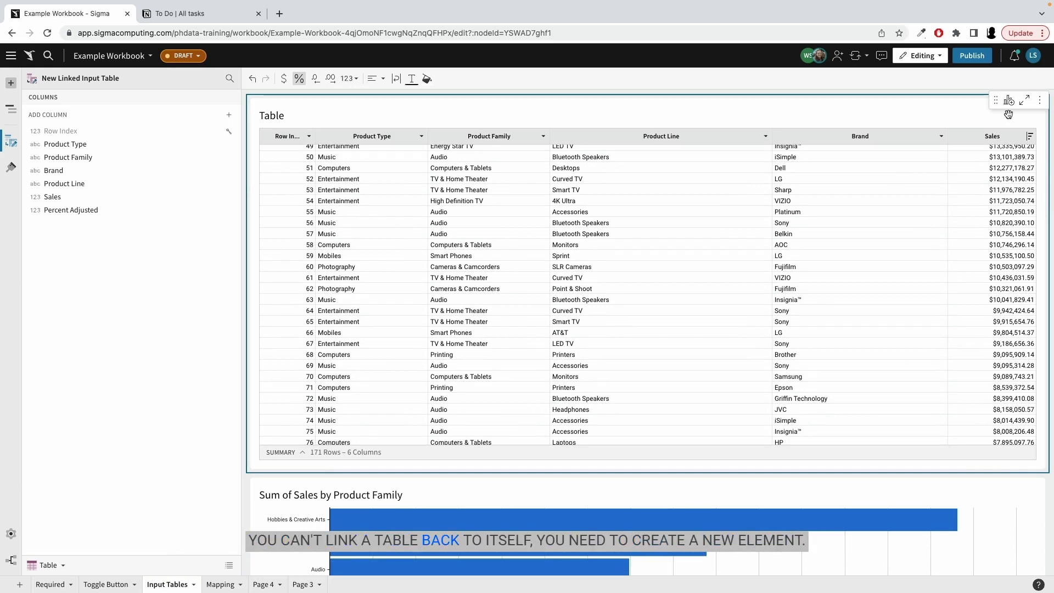
Delete the Percent Adjusted (New Linked Input Table) column from Updated Table.
{"action": "left_click", "coordinate": [1008, 100]}
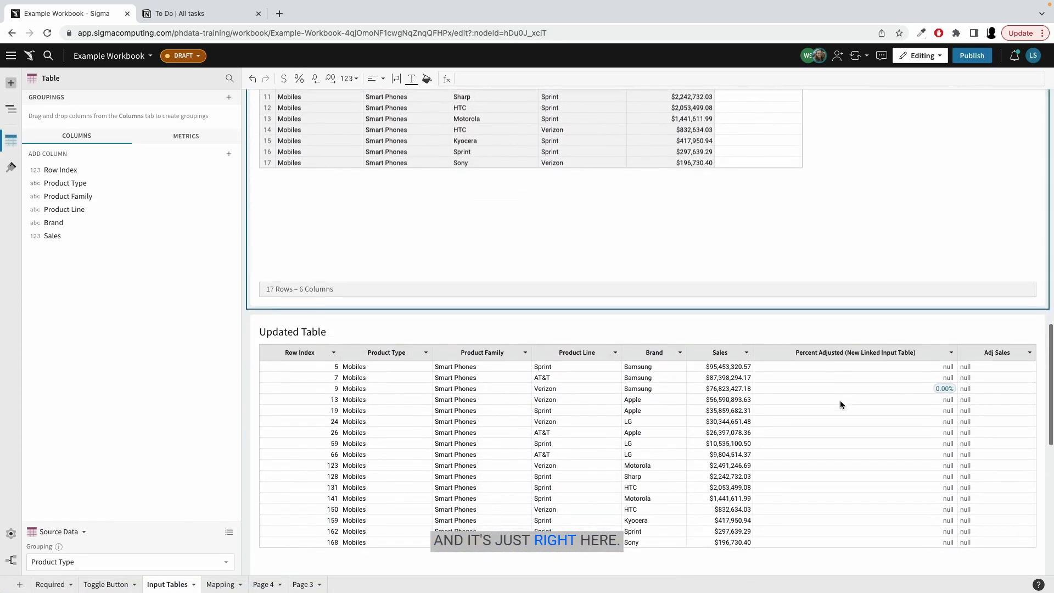
{"action": "scroll", "scroll_direction": "down", "scroll_amount": 3}
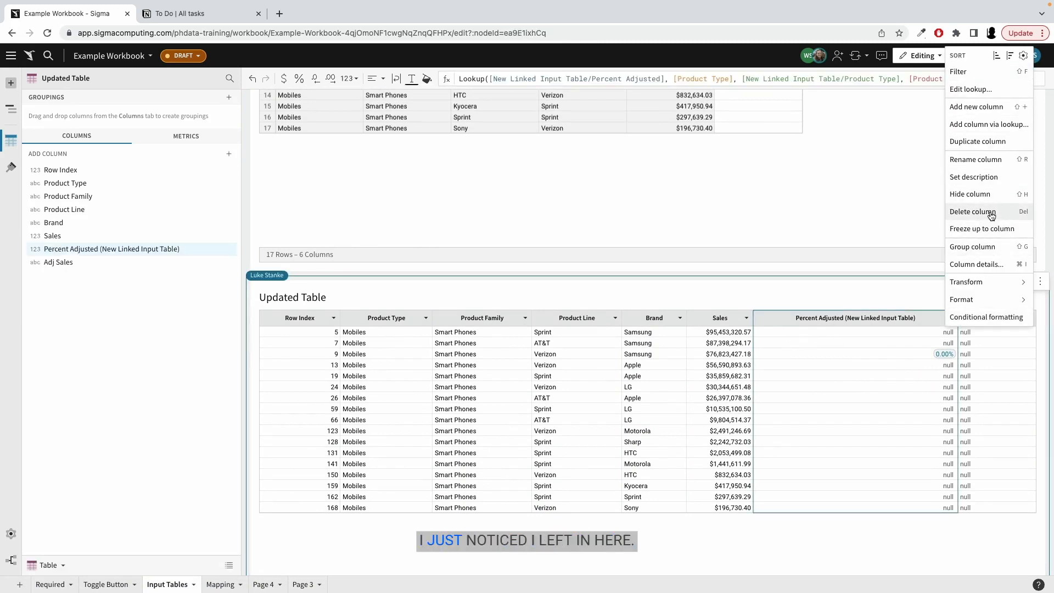
{"action": "left_click", "coordinate": [972, 212]}
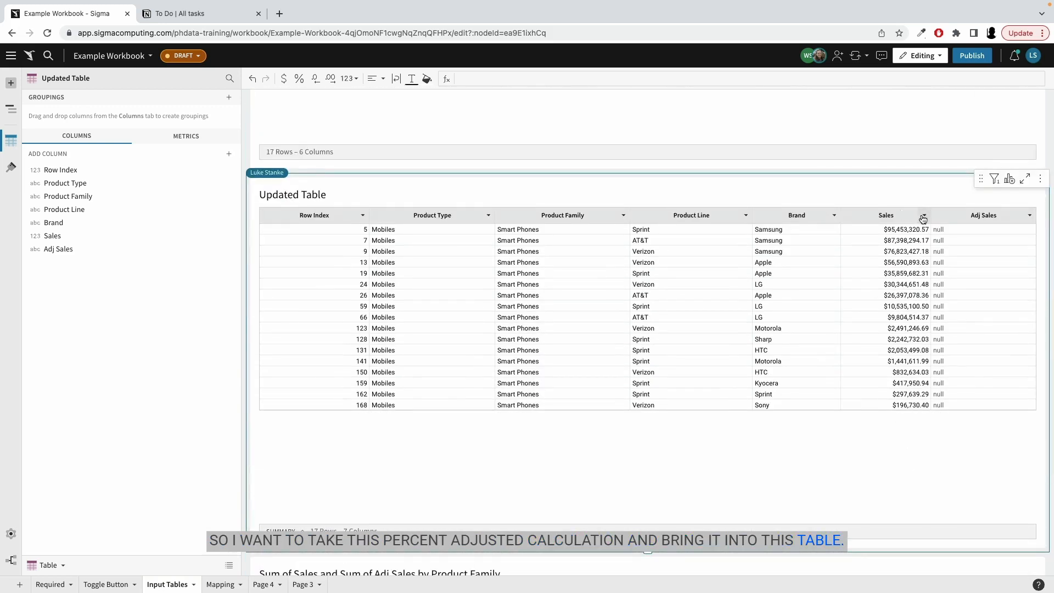
Start a lookup on Updated Table sourced from the New Linked Input Table.
{"action": "left_click", "coordinate": [922, 215]}
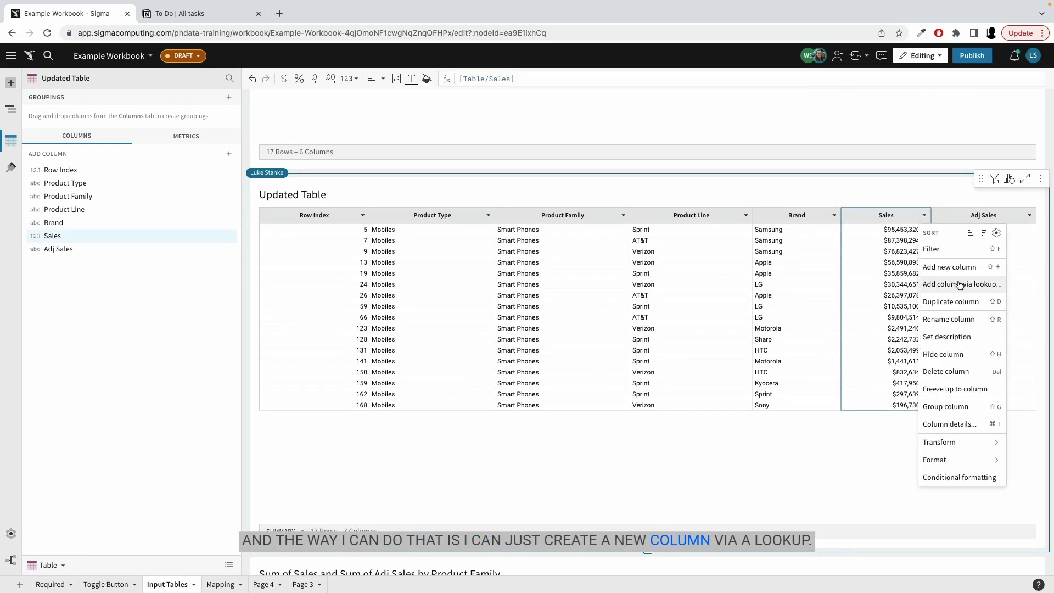
{"action": "left_click", "coordinate": [962, 283]}
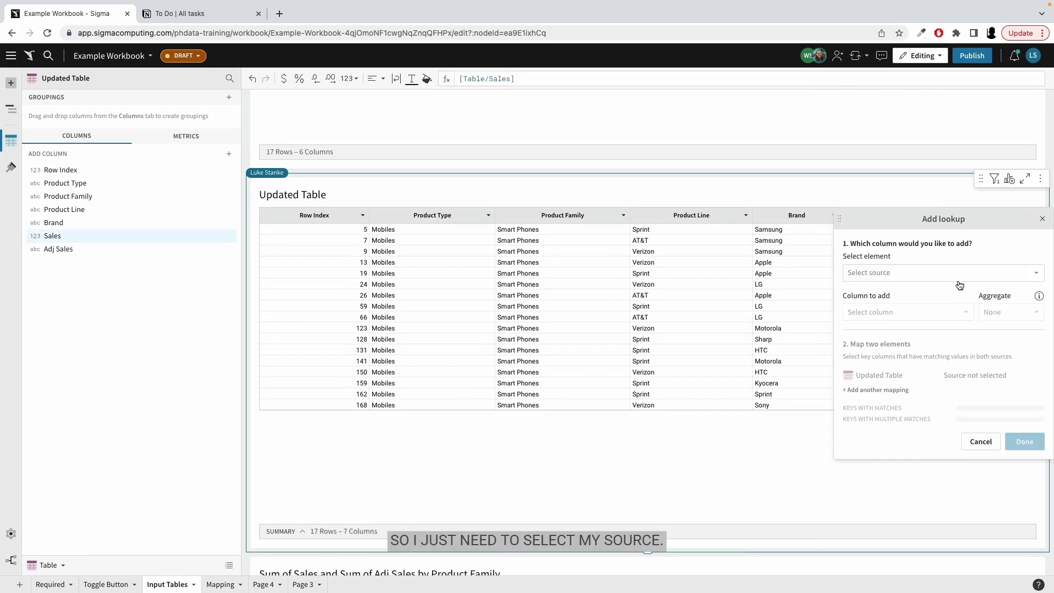
{"action": "left_click", "coordinate": [941, 272]}
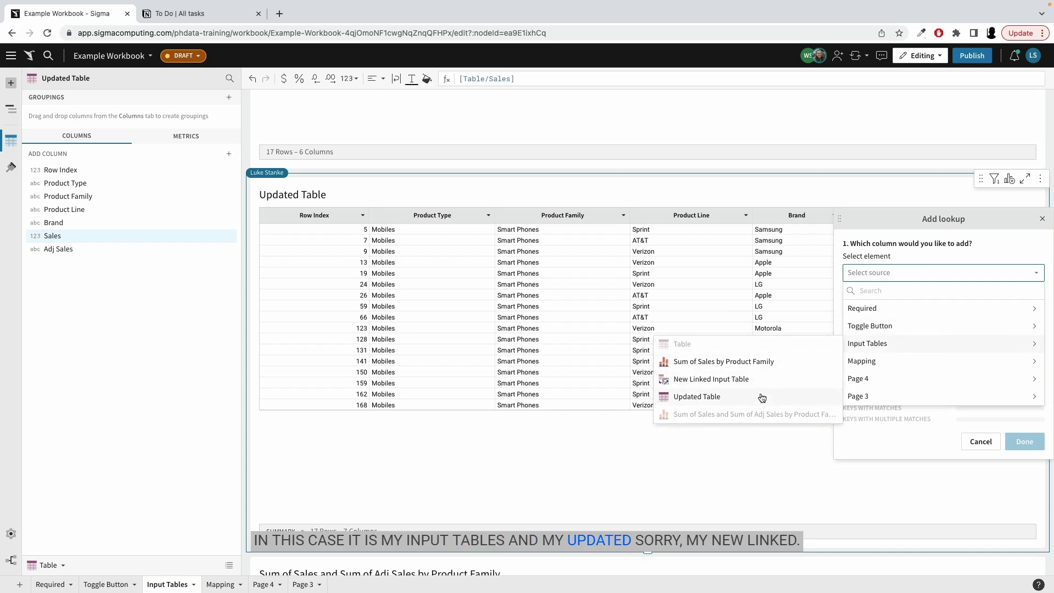
{"action": "left_click", "coordinate": [711, 379]}
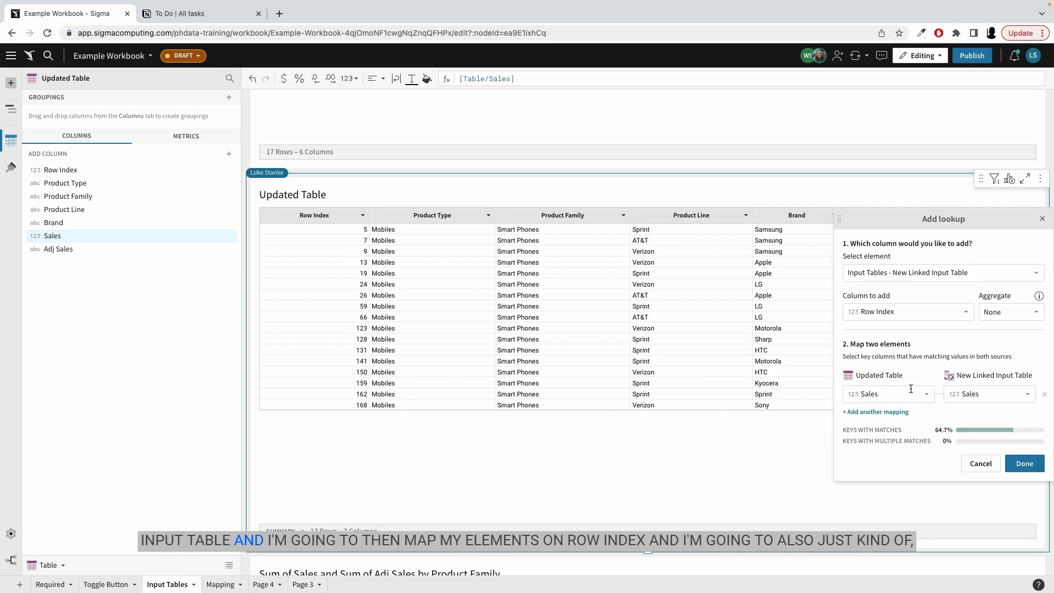
Map lookup keys on Product Type, Product Family, Product Line and Brand, removing Row Index.
{"action": "left_click", "coordinate": [887, 393]}
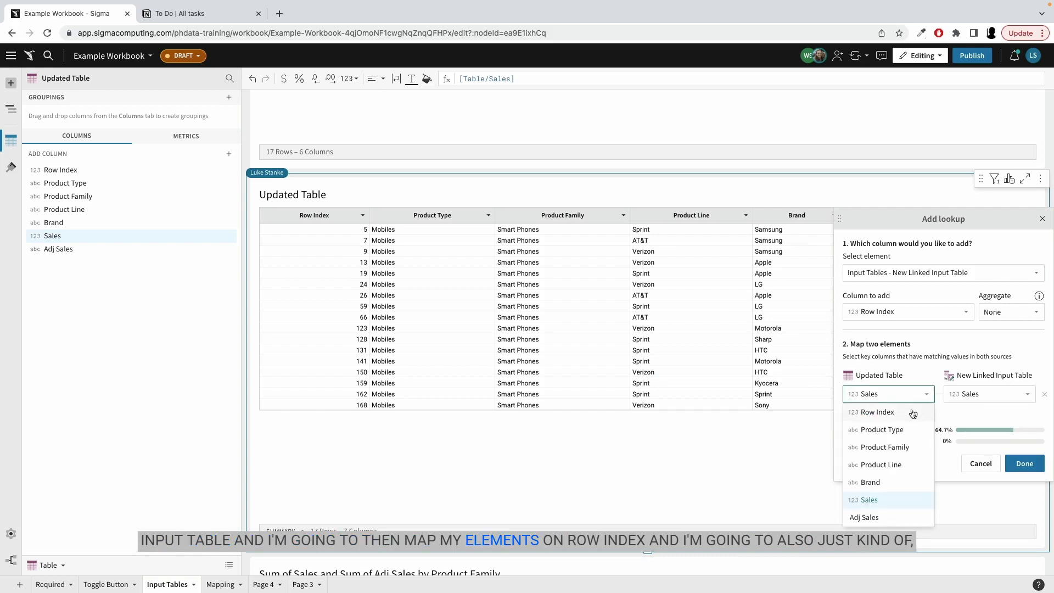
{"action": "left_click", "coordinate": [878, 412]}
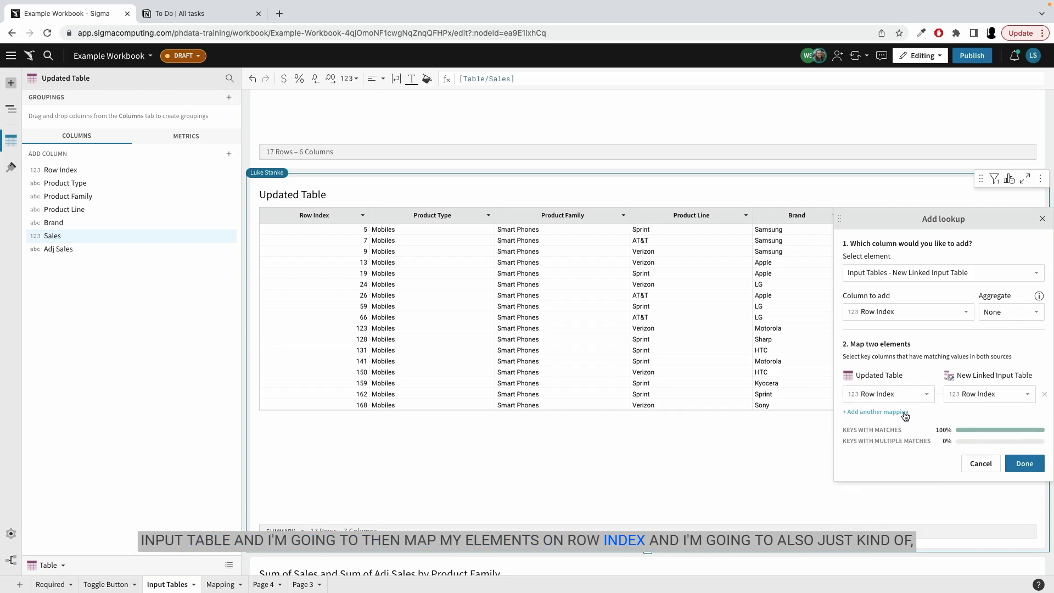
{"action": "left_click", "coordinate": [876, 412]}
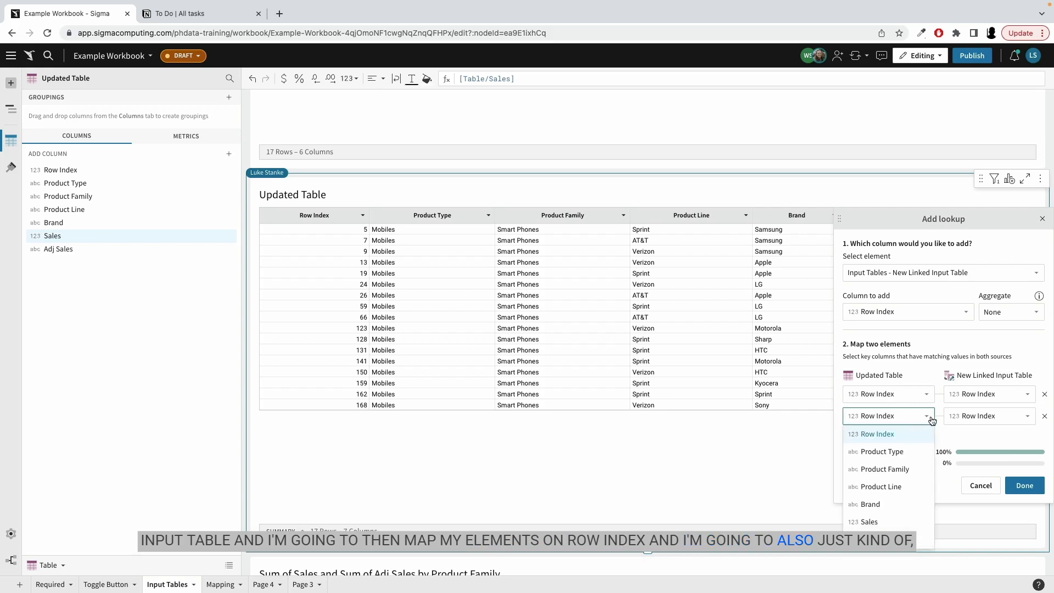
{"action": "left_click", "coordinate": [881, 452]}
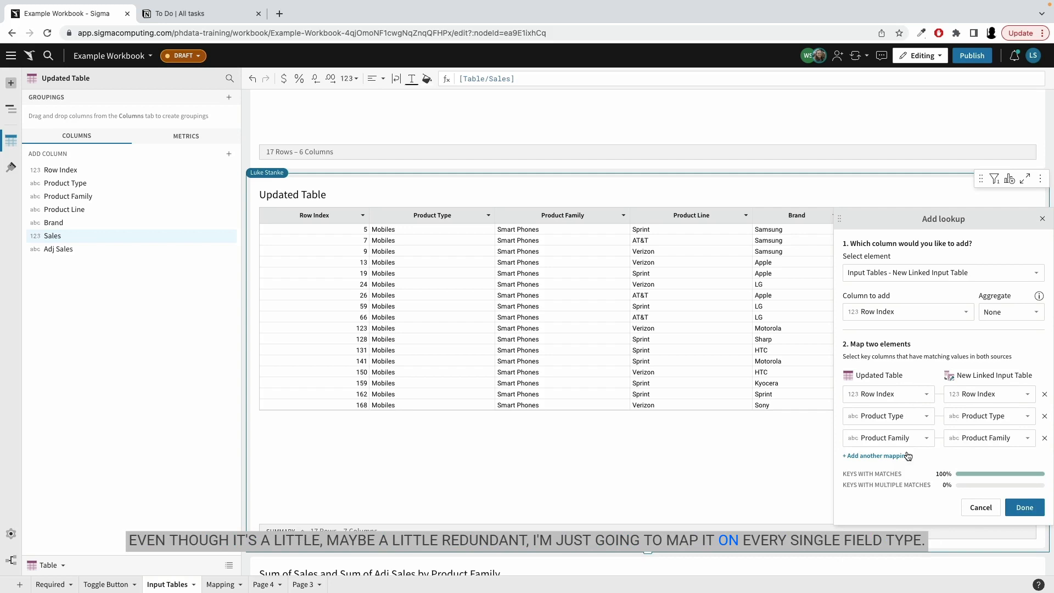
{"action": "left_click", "coordinate": [875, 455]}
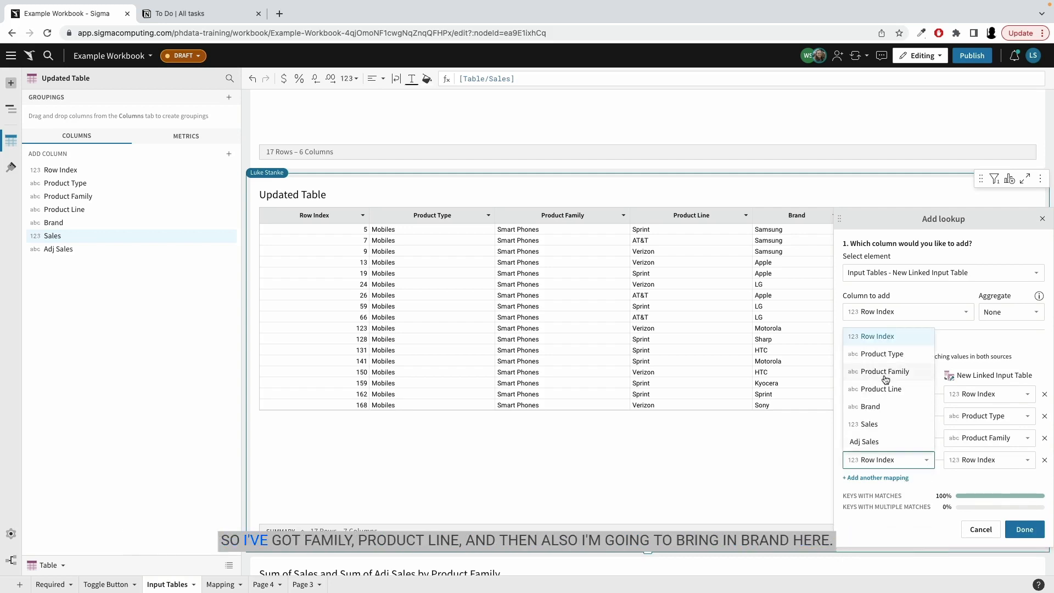
{"action": "left_click", "coordinate": [881, 389]}
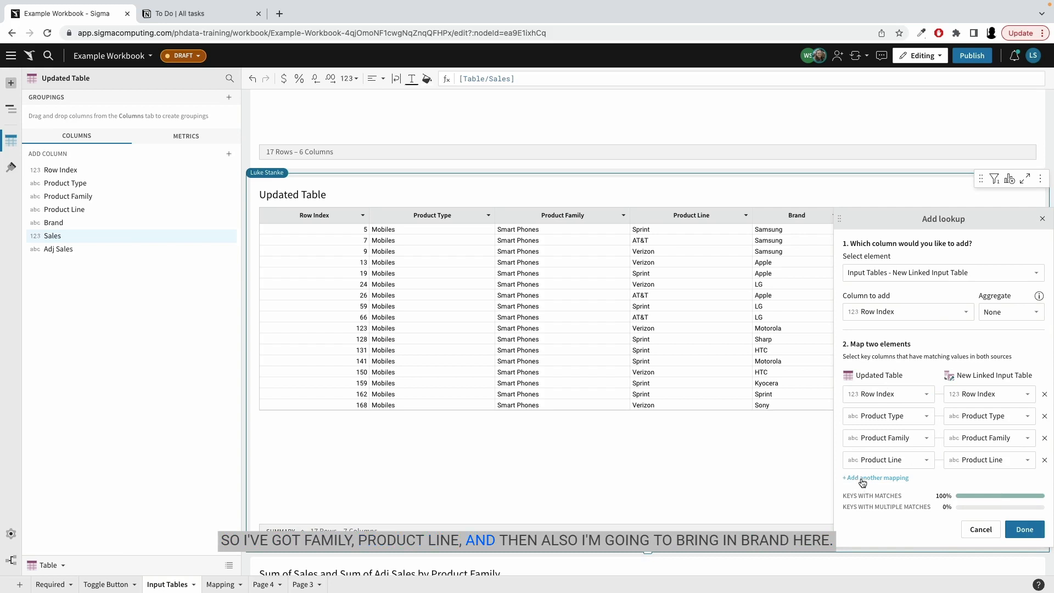
{"action": "left_click", "coordinate": [876, 478]}
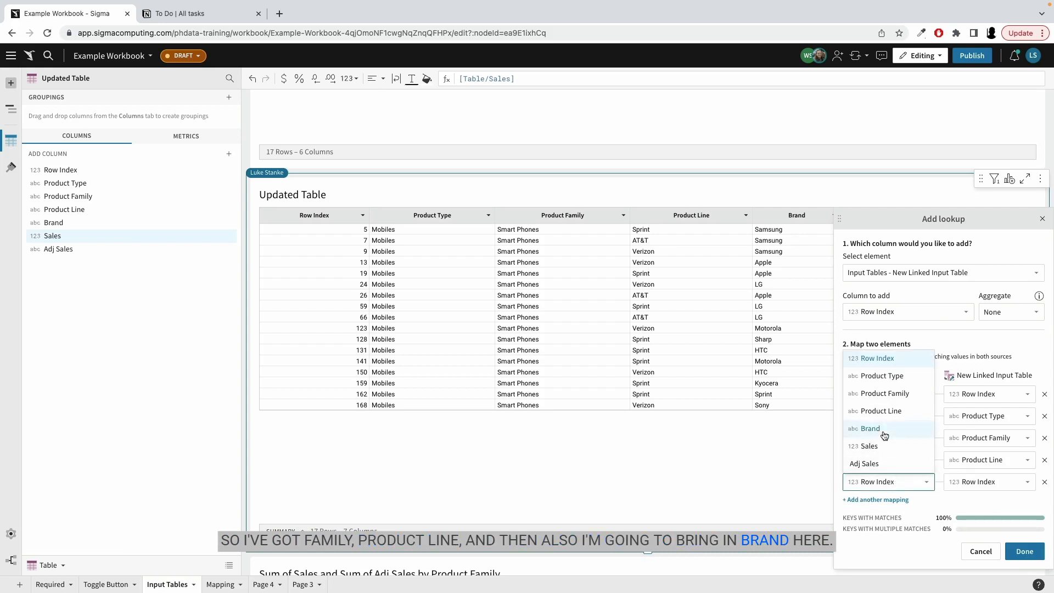
{"action": "left_click", "coordinate": [870, 428]}
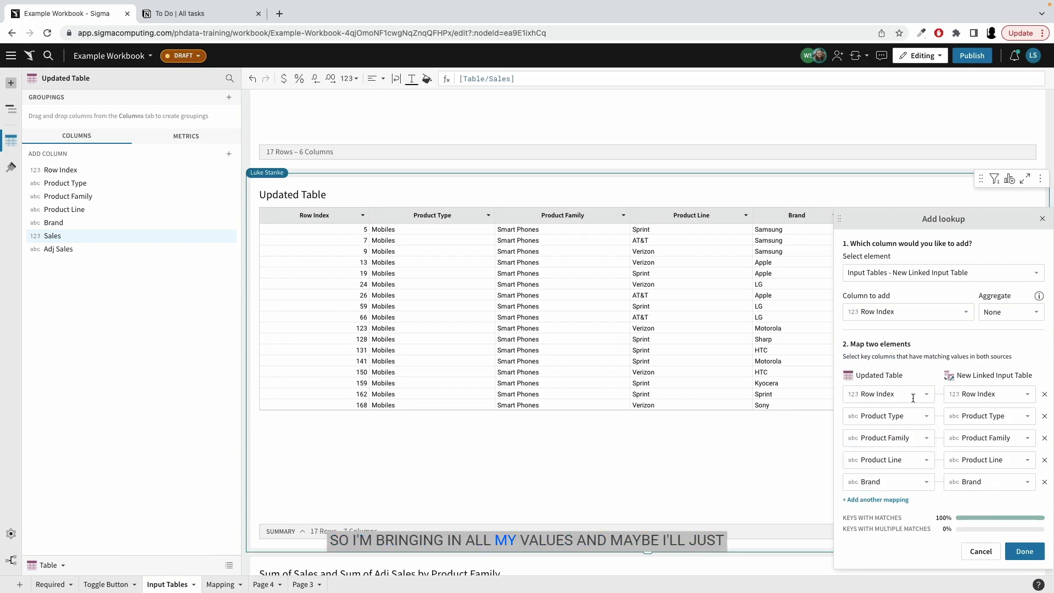
{"action": "left_click", "coordinate": [1044, 393]}
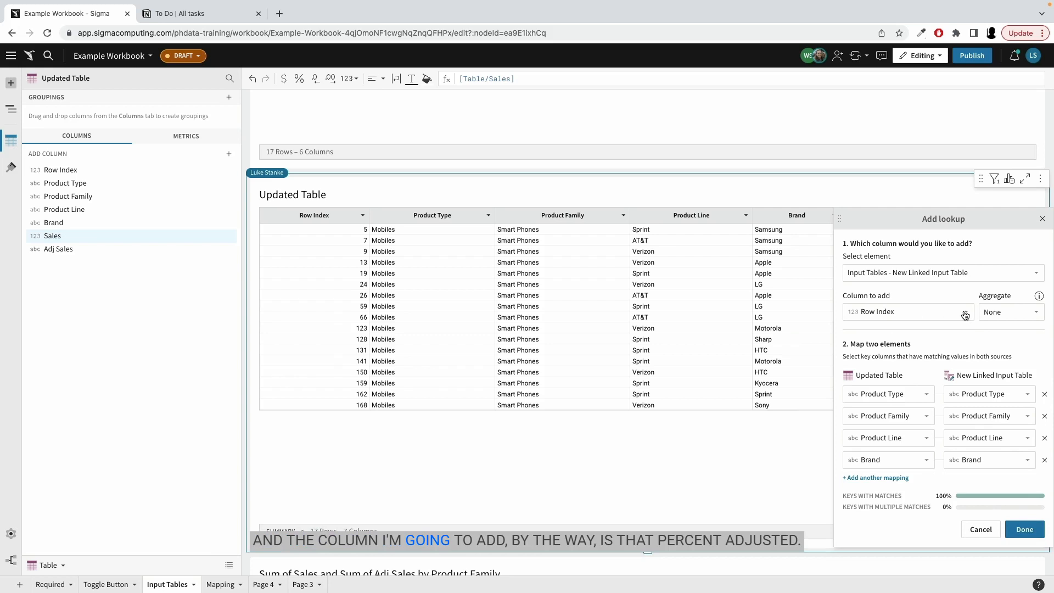
Bring in the Percent Adjusted column and add the lookup.
{"action": "left_click", "coordinate": [908, 311]}
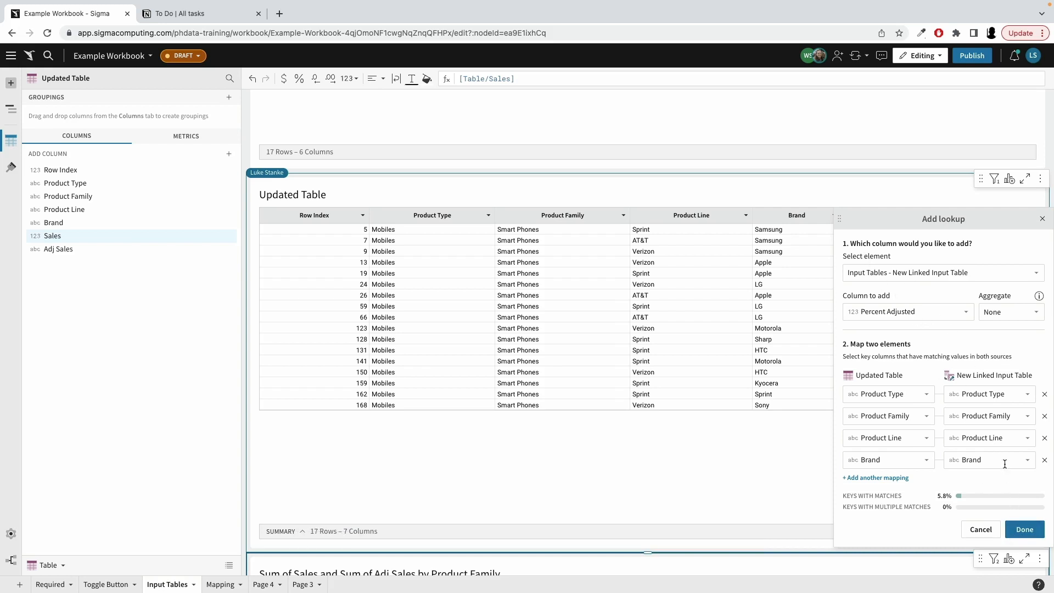
{"action": "left_click", "coordinate": [1024, 530]}
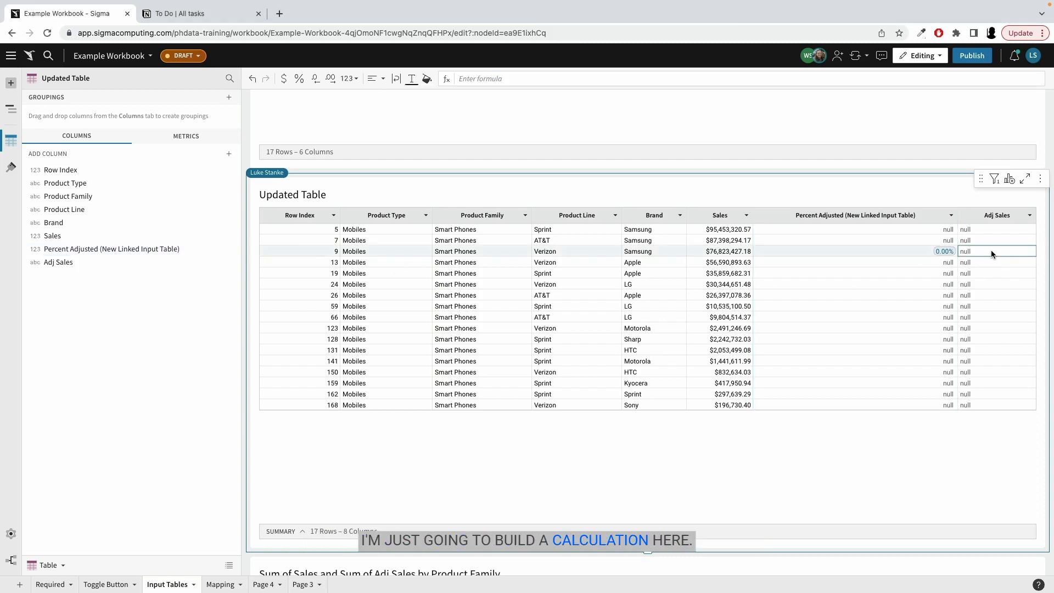
Set Adj Sales to If(IsNull([Percent Adjusted]), 1, [Percent Adjusted]) * [Sales].
{"action": "left_click", "coordinate": [995, 250]}
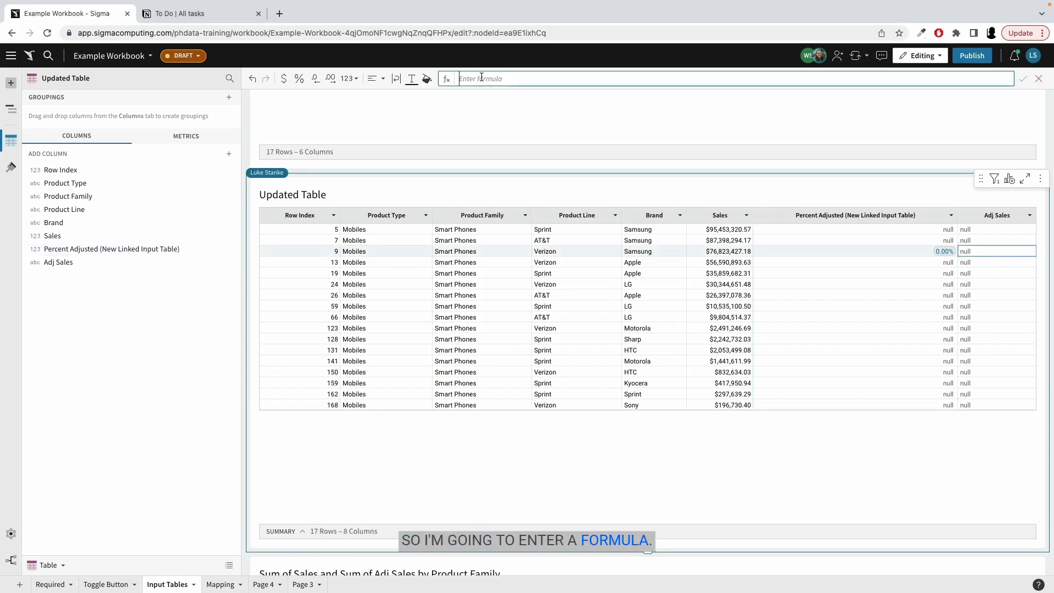
{"action": "type", "text": "IF("}
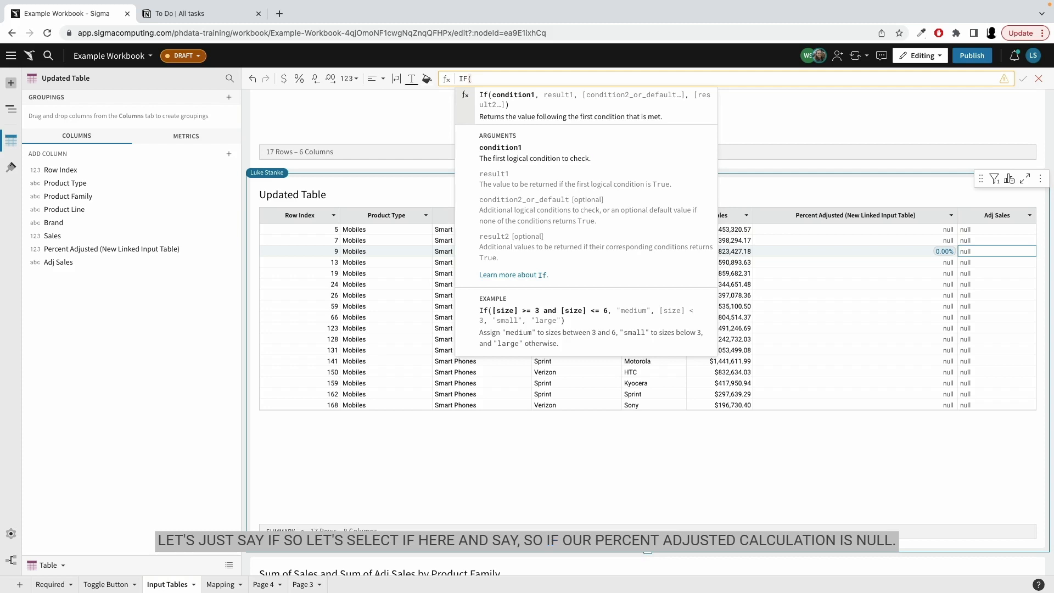
{"action": "type", "text": "I"}
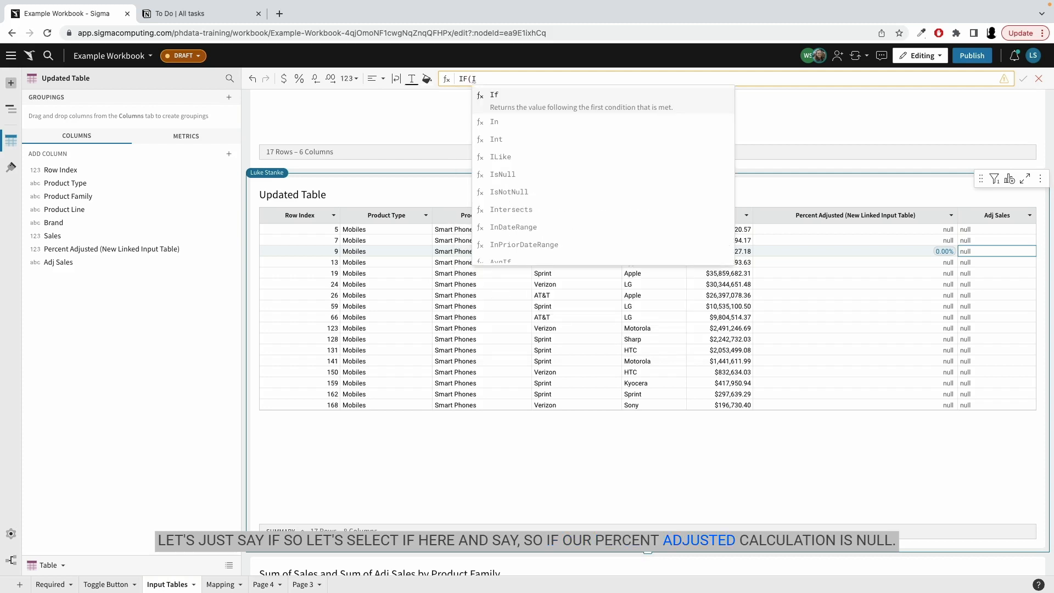
{"action": "type", "text": "s"}
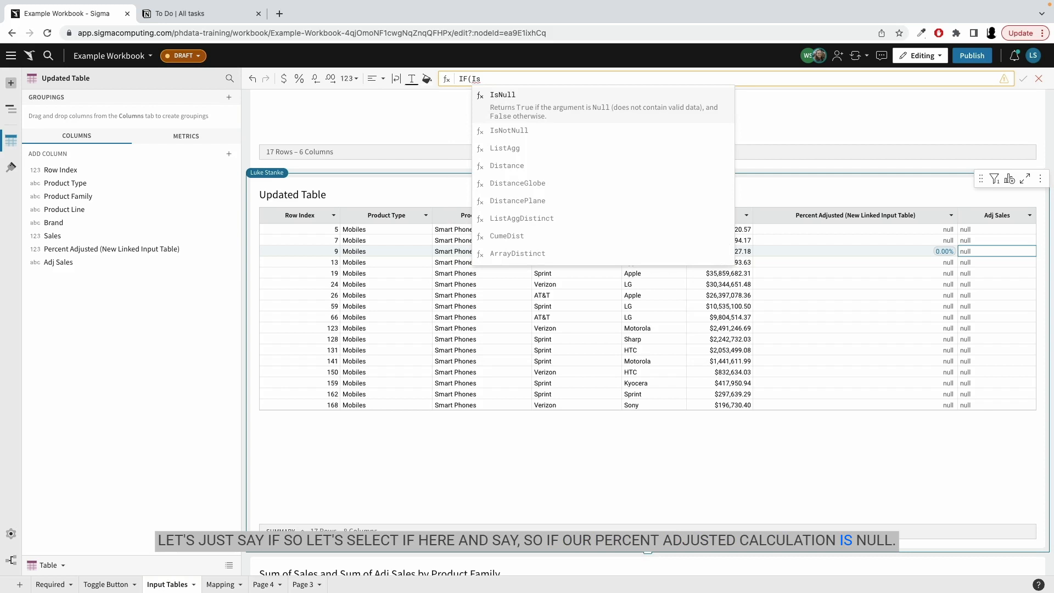
{"action": "left_click", "coordinate": [502, 94]}
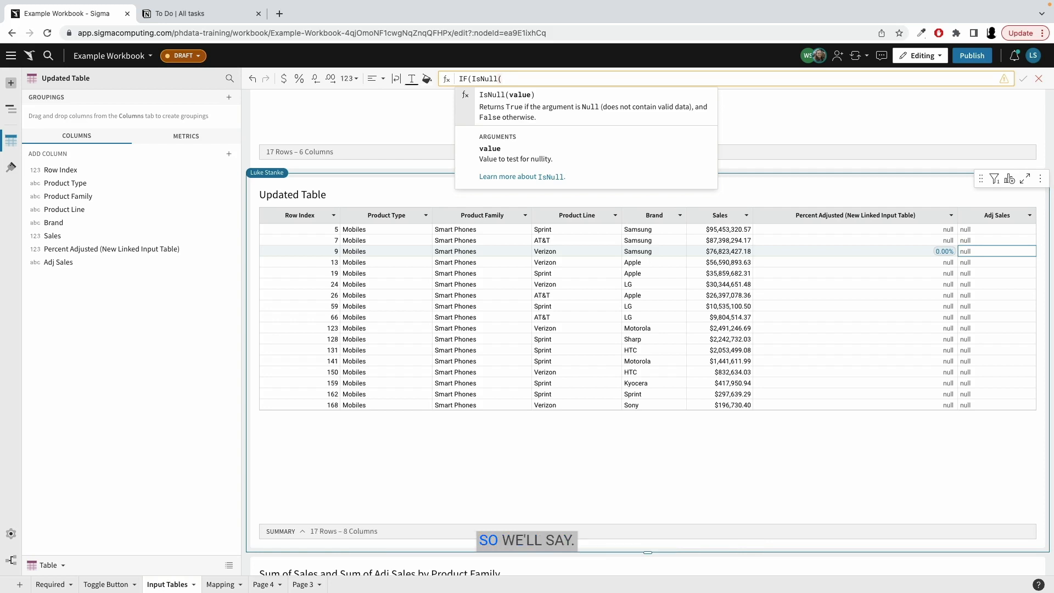
{"action": "type", "text": "[Per"}
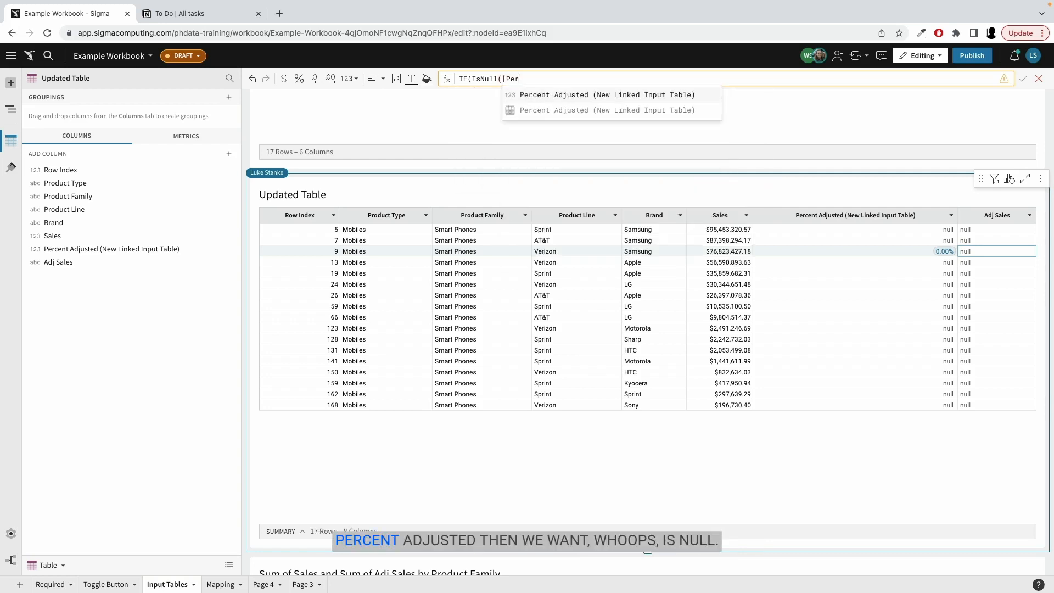
{"action": "left_click", "coordinate": [606, 95]}
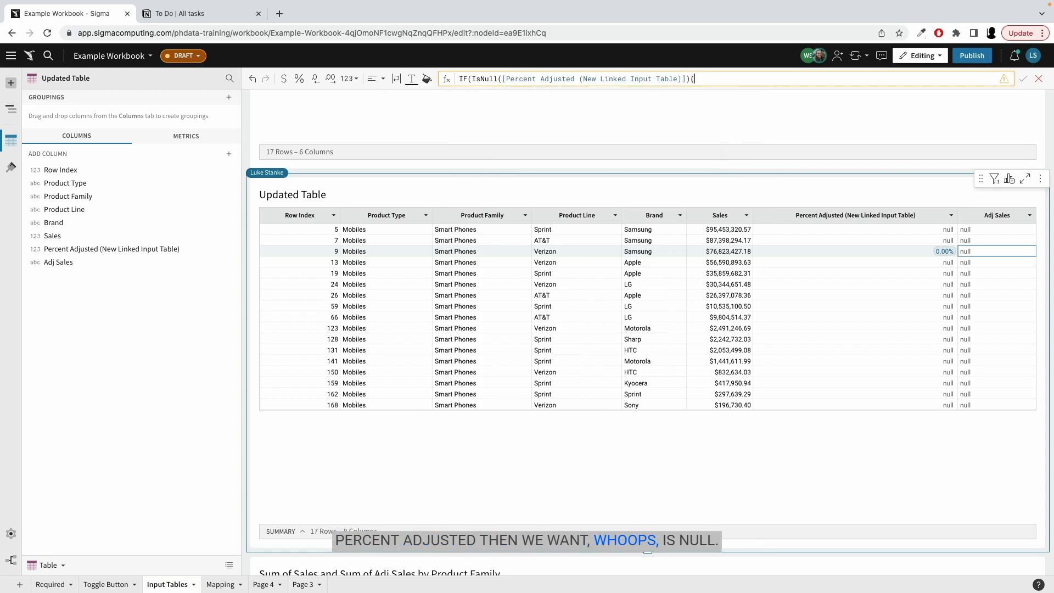
{"action": "type", "text": ", 1, Percent"}
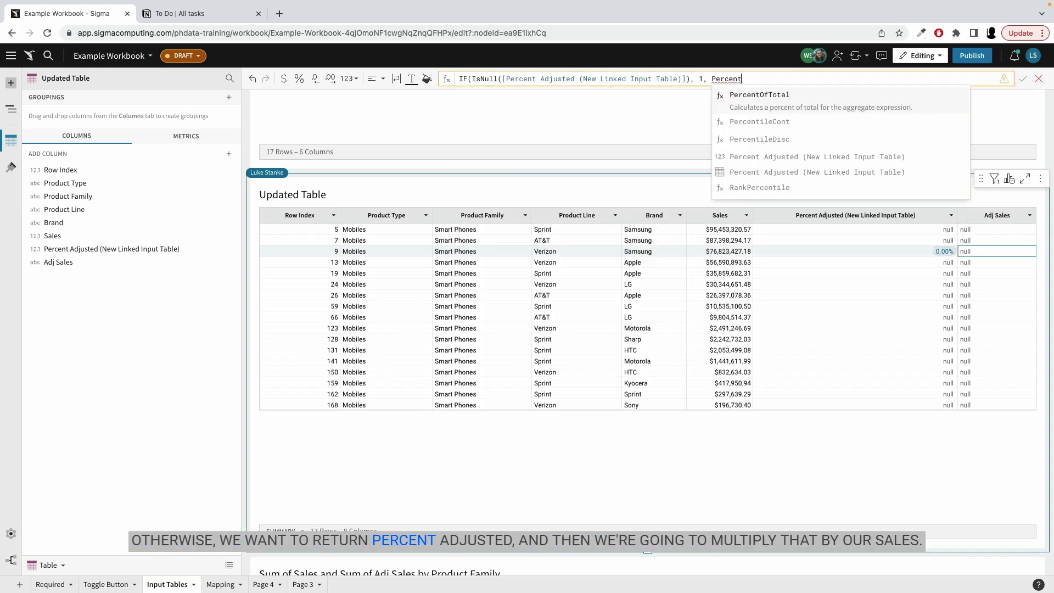
{"action": "left_click", "coordinate": [817, 157]}
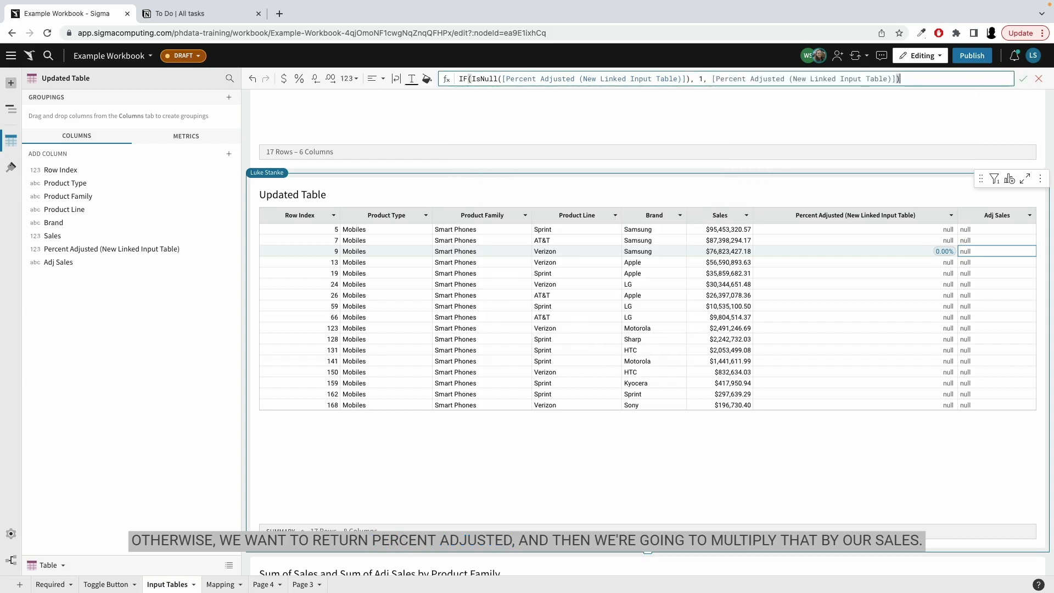
{"action": "type", "text": "*Sal"}
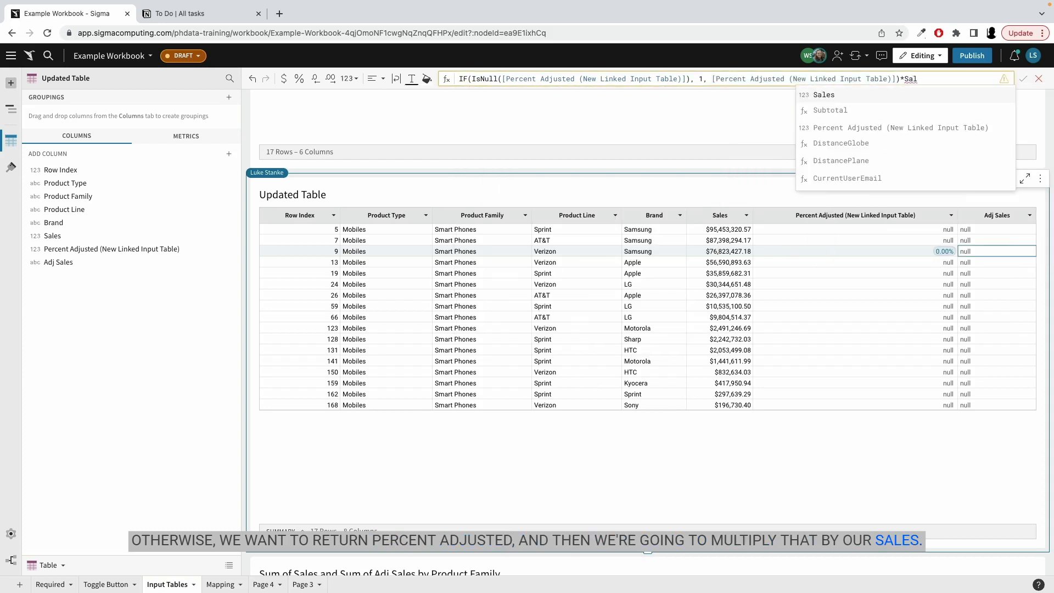
{"action": "left_click", "coordinate": [823, 94]}
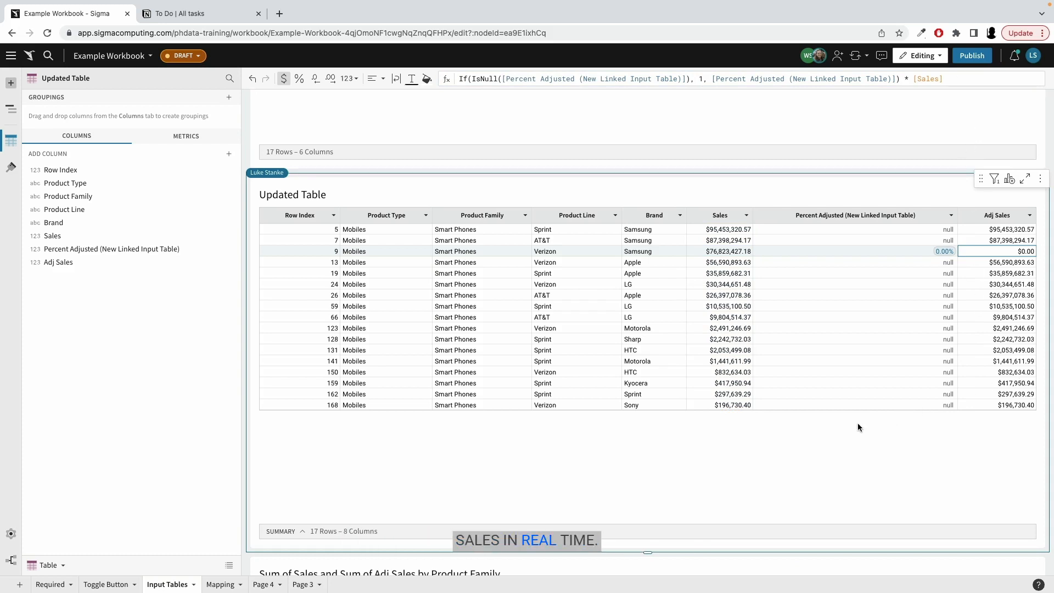
{"action": "scroll", "scroll_direction": "down", "scroll_amount": 3}
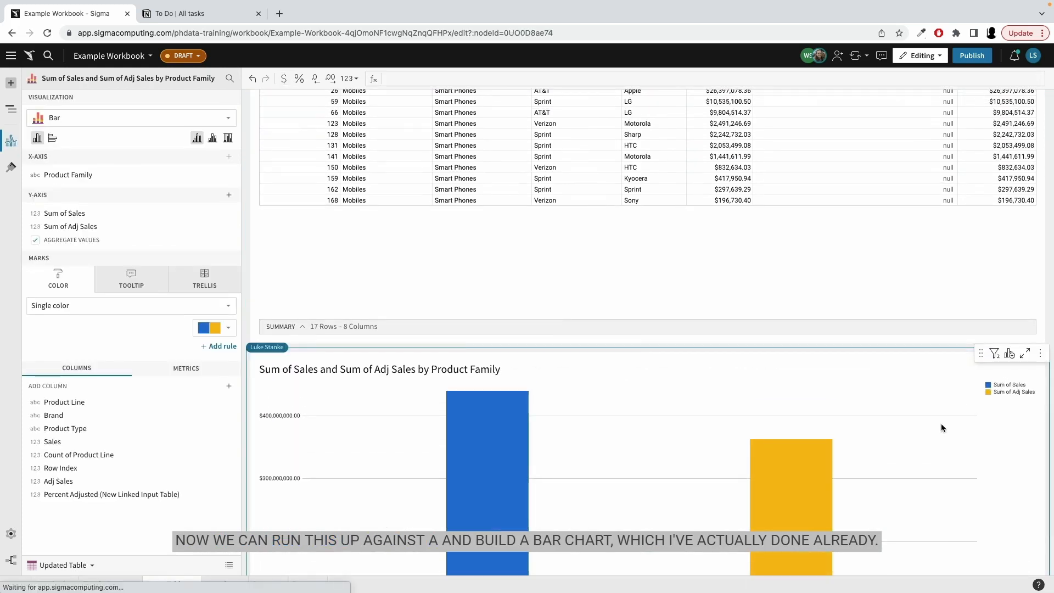
Select the Sales vs Adj Sales comparison chart and expand its Data Labels format setting.
{"action": "left_click", "coordinate": [130, 227]}
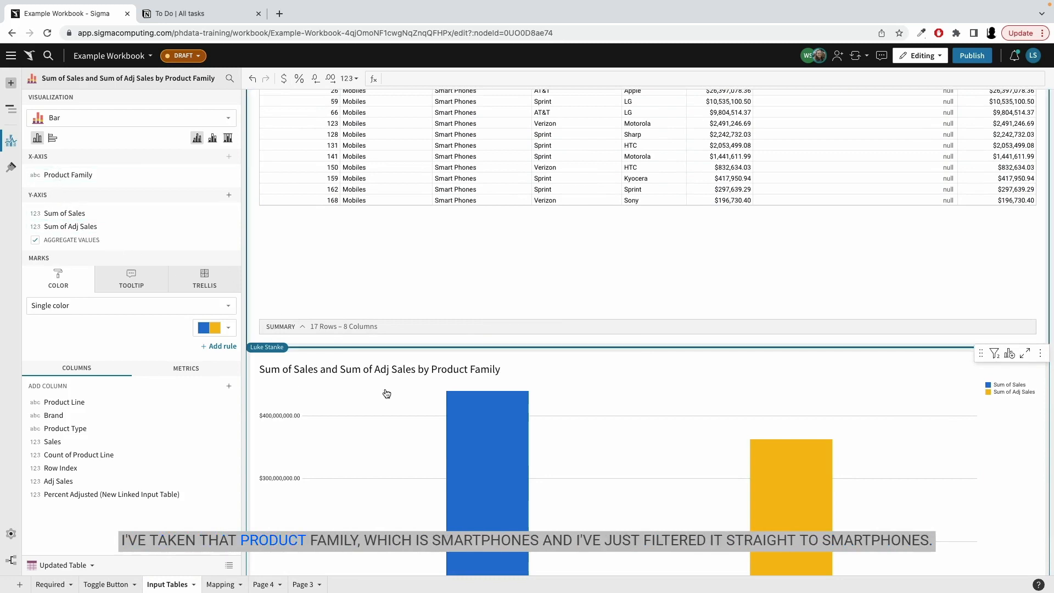
{"action": "scroll", "scroll_direction": "down", "scroll_amount": 3}
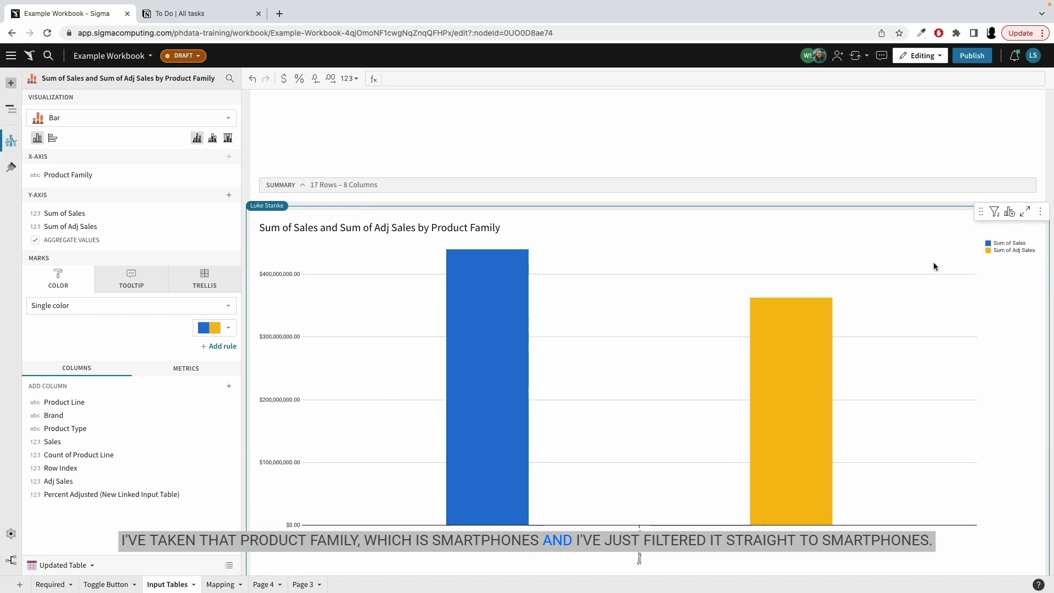
{"action": "left_click", "coordinate": [994, 210]}
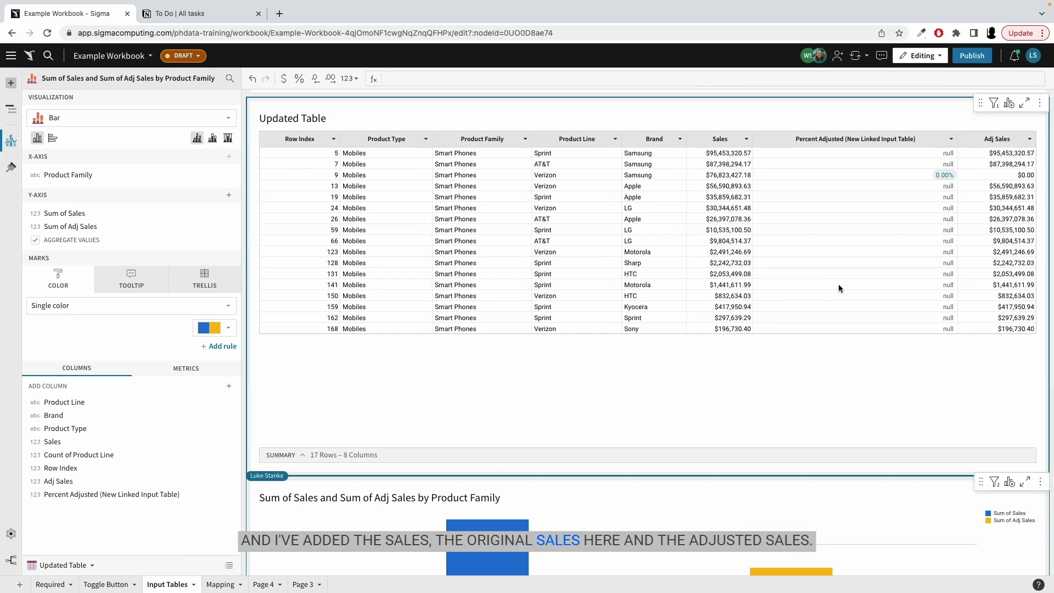
{"action": "scroll", "scroll_direction": "down", "scroll_amount": 3}
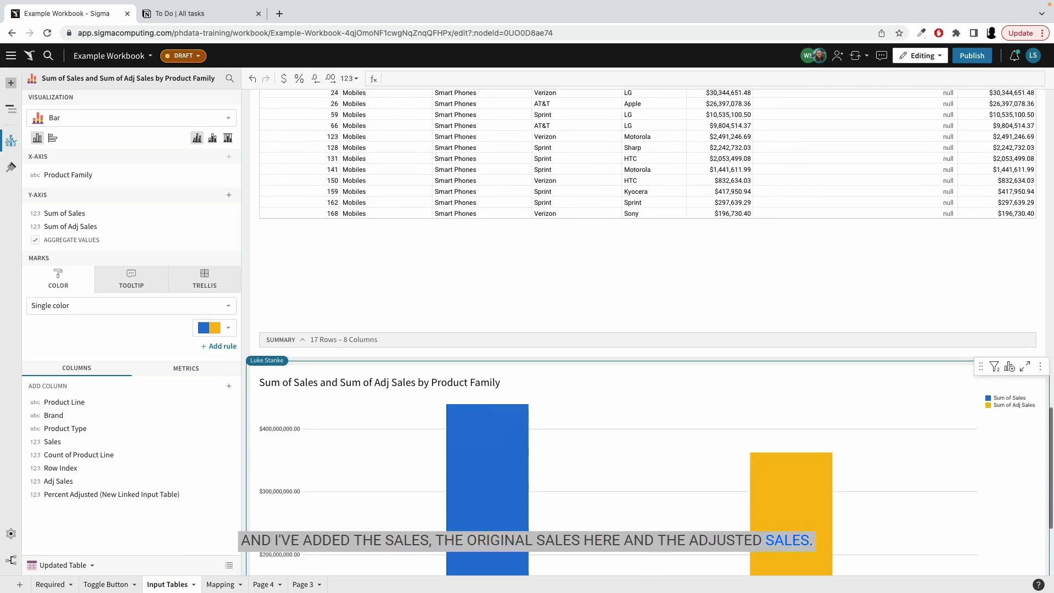
{"action": "scroll", "scroll_direction": "down", "scroll_amount": 3}
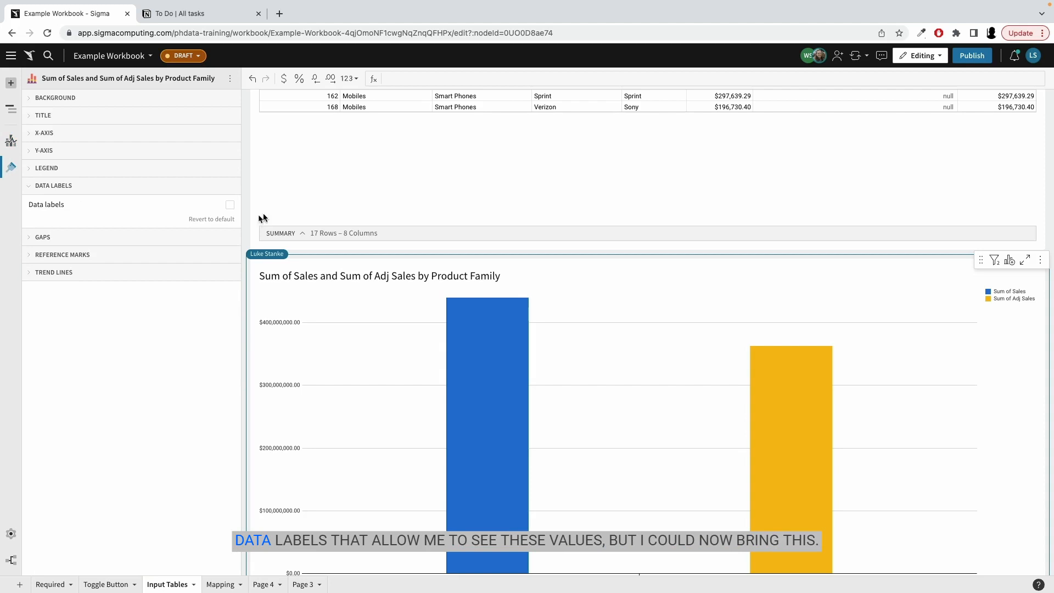
{"action": "left_click", "coordinate": [230, 204]}
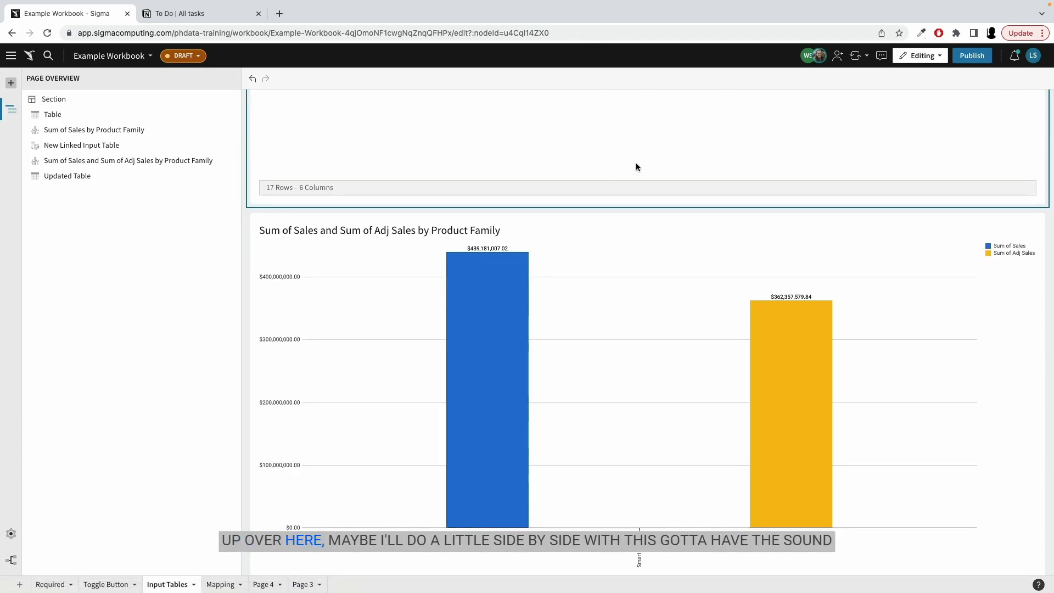
Show value labels $439,181,007.02 and $362,357,579.84 on the comparison chart bars.
{"action": "scroll", "scroll_direction": "down", "scroll_amount": 3}
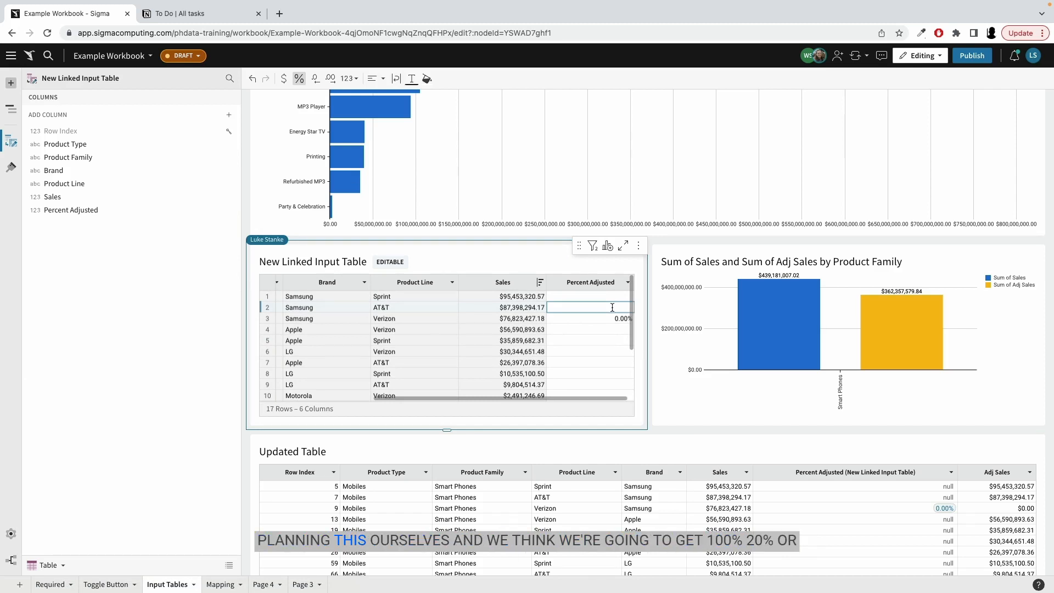
Enter Percent Adjusted values 120, 10 and 12.00% for Samsung AT&T, Apple Verizon and Samsung Verizon rows.
{"action": "type", "text": "120.00%"}
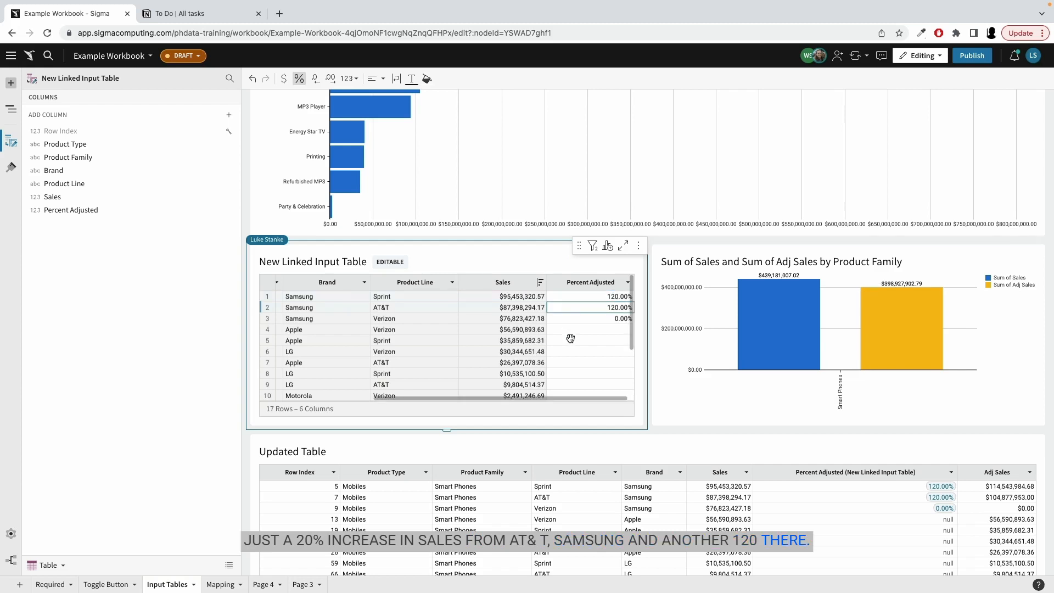
{"action": "left_click", "coordinate": [605, 329]}
{"action": "type", "text": "105"}
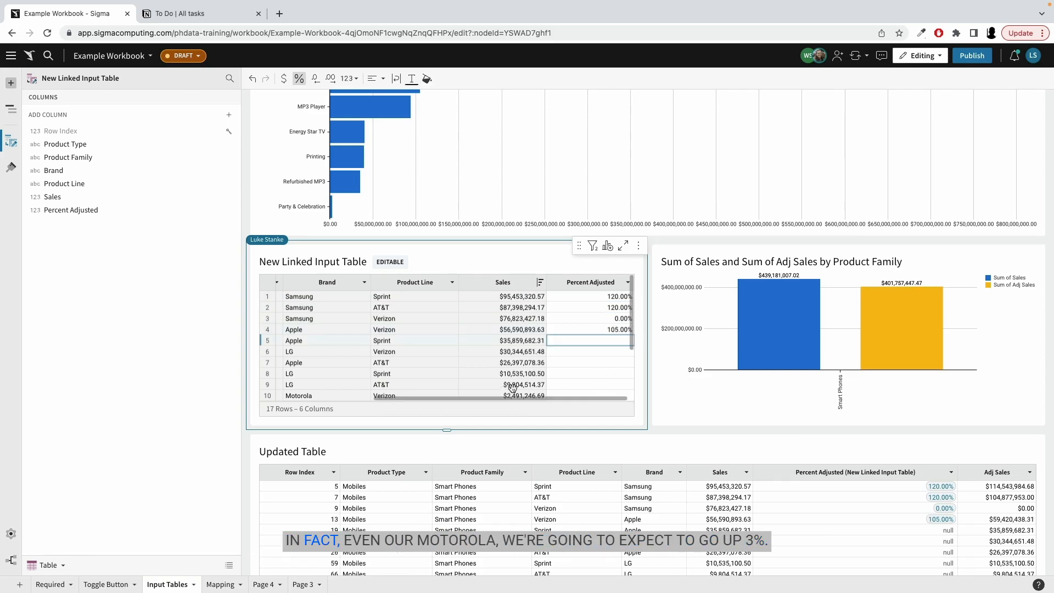
{"action": "type", "text": "103.00%"}
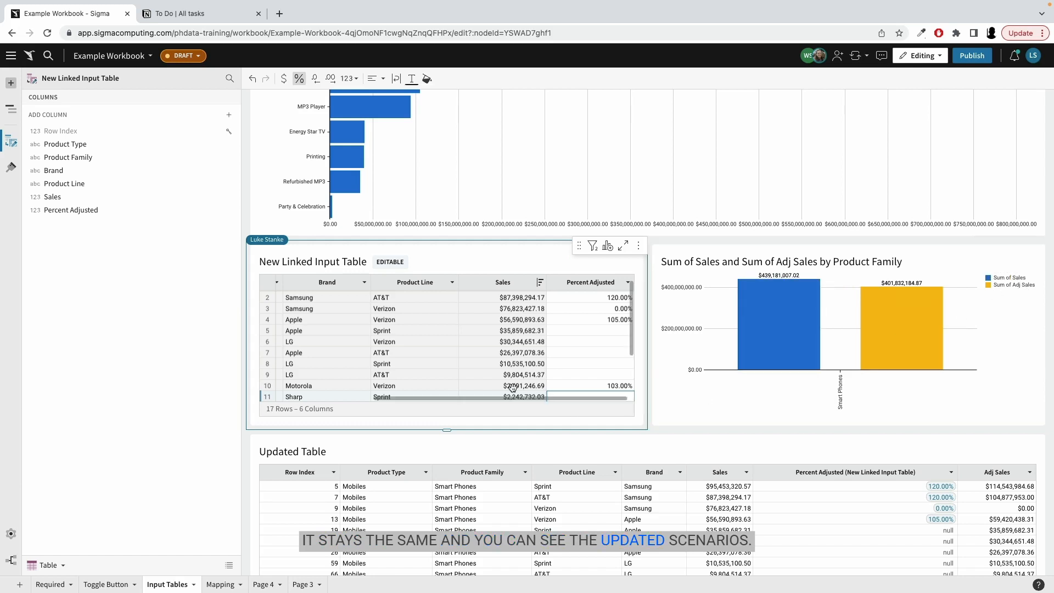
{"action": "scroll", "scroll_direction": "down", "scroll_amount": 3}
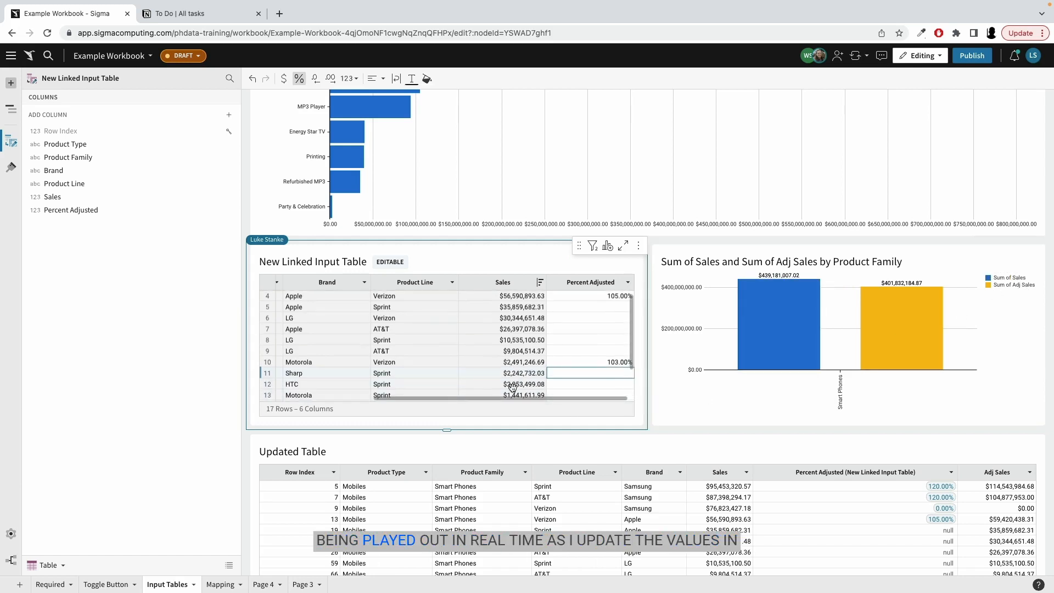
{"action": "scroll", "scroll_direction": "down", "scroll_amount": 3}
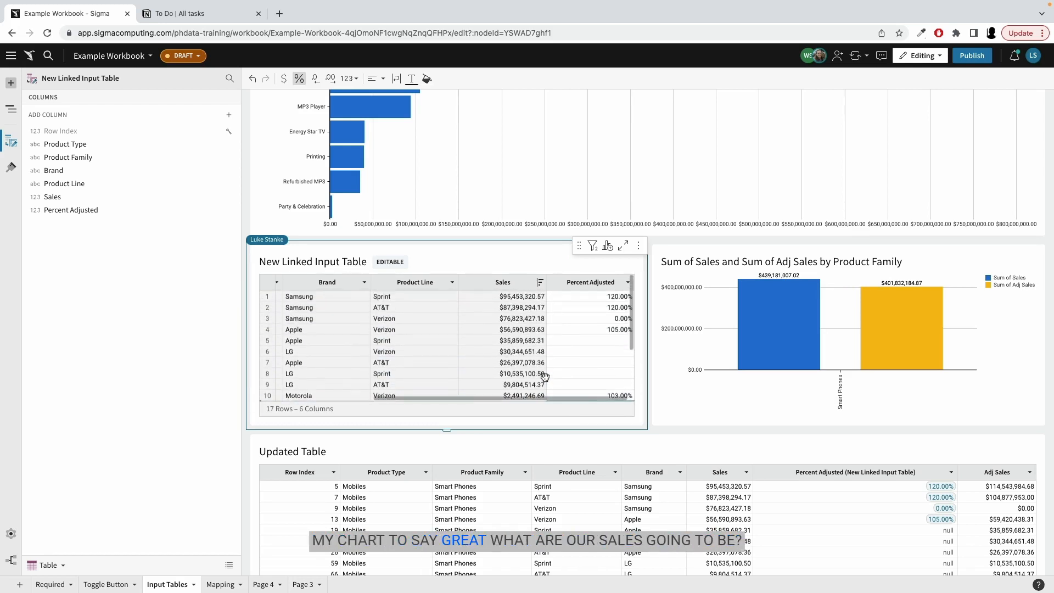
{"action": "left_click", "coordinate": [594, 318]}
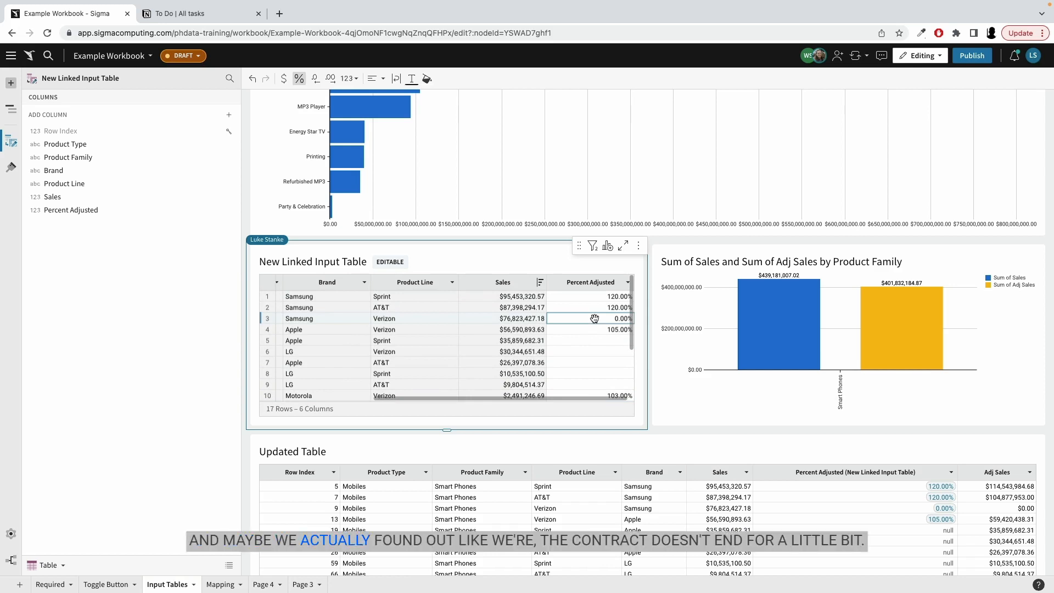
{"action": "type", "text": "12.00%"}
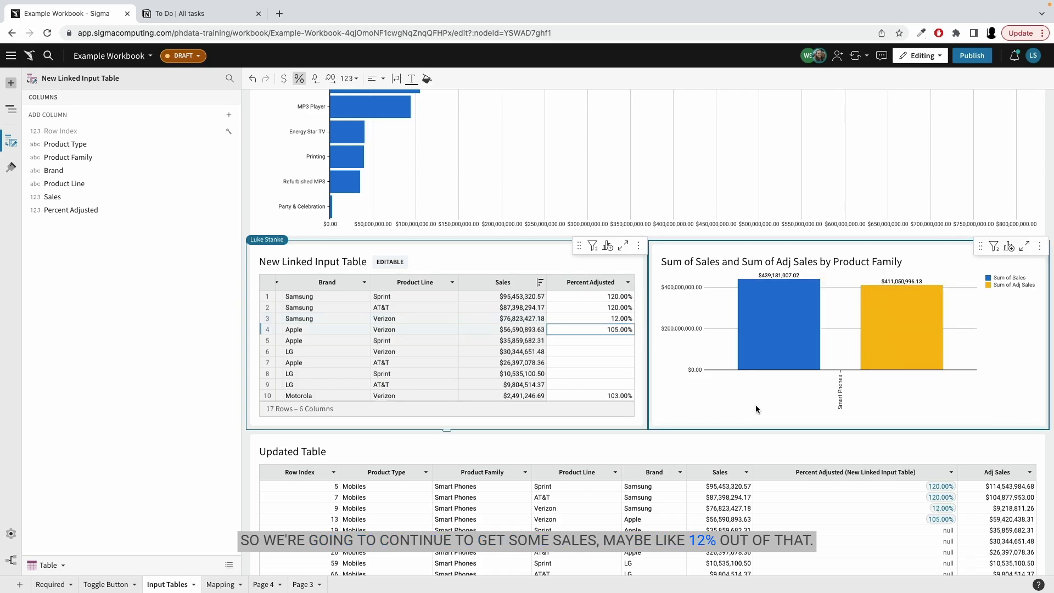
{"action": "mouse_move", "coordinate": [801, 384]}
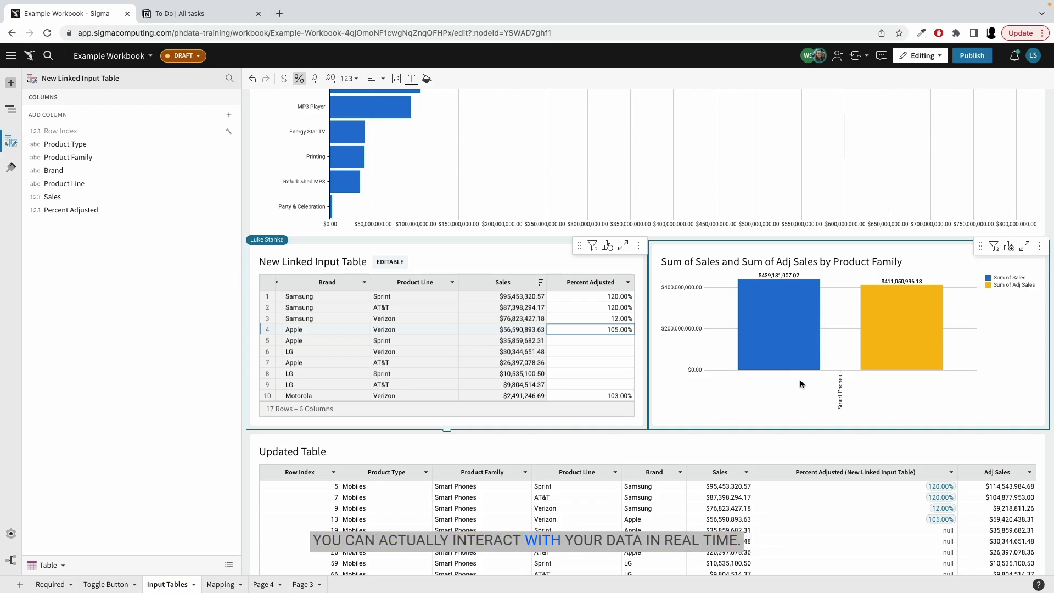
{"action": "left_click", "coordinate": [312, 261]}
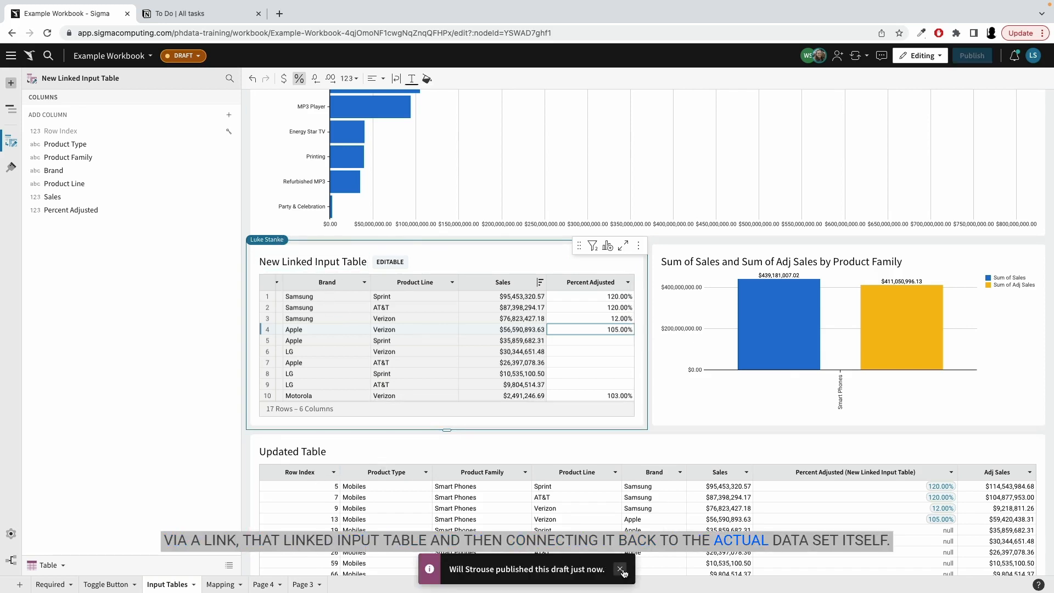
Review lineage details for Source Data, Table and the Sum of Sales by Product Family chart.
{"action": "left_click", "coordinate": [619, 570]}
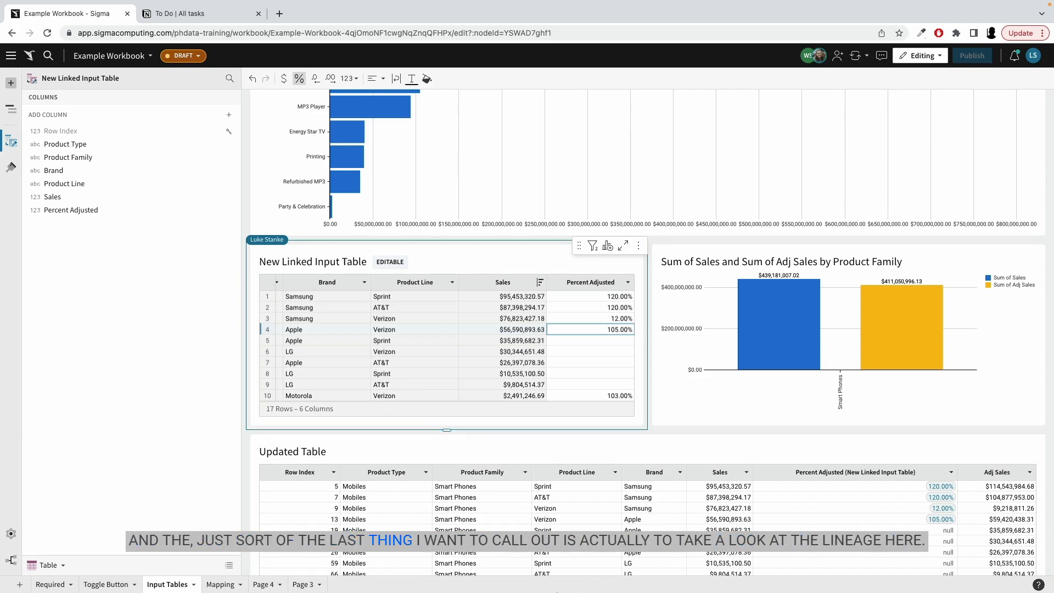
{"action": "mouse_move", "coordinate": [11, 560]}
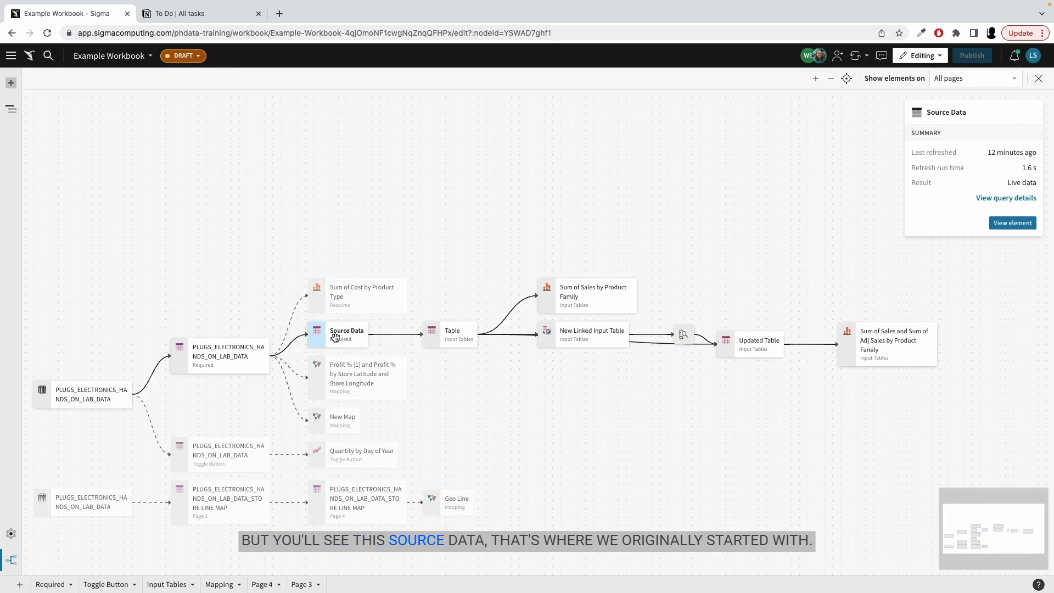
{"action": "left_click", "coordinate": [451, 330]}
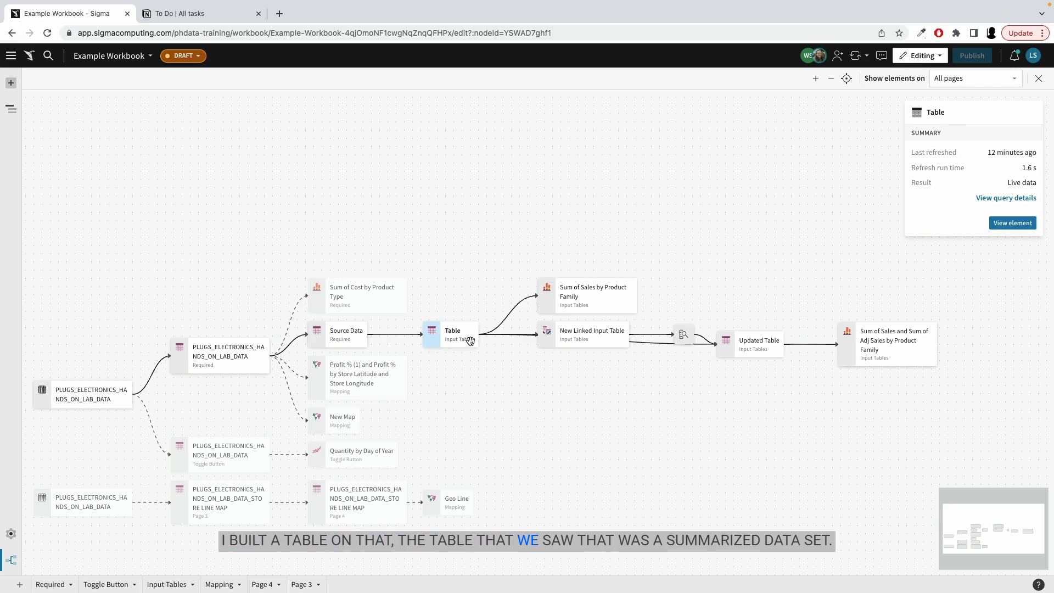
{"action": "left_click", "coordinate": [594, 296]}
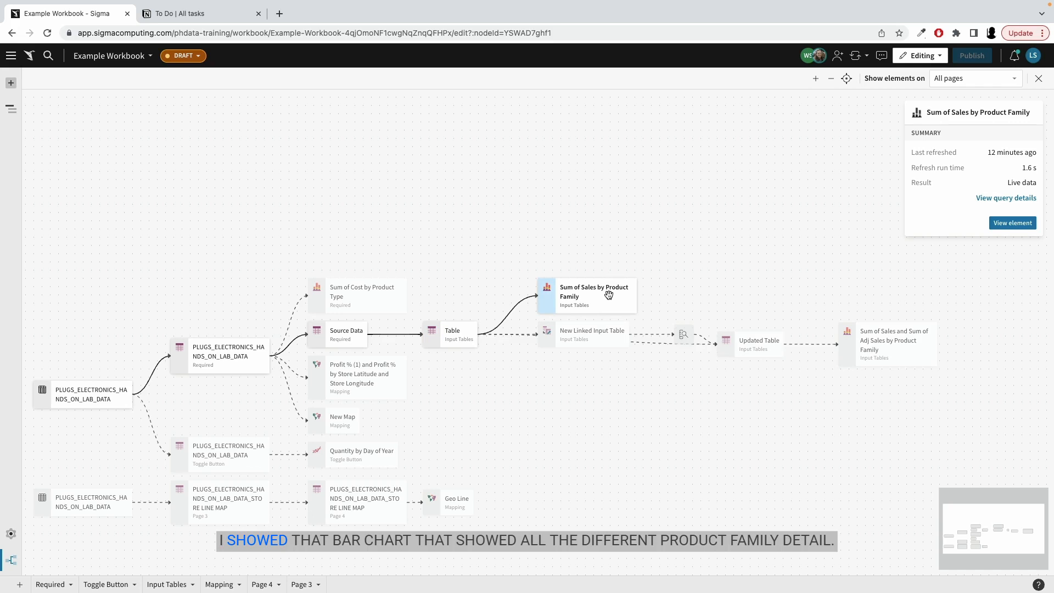
{"action": "left_click", "coordinate": [592, 333]}
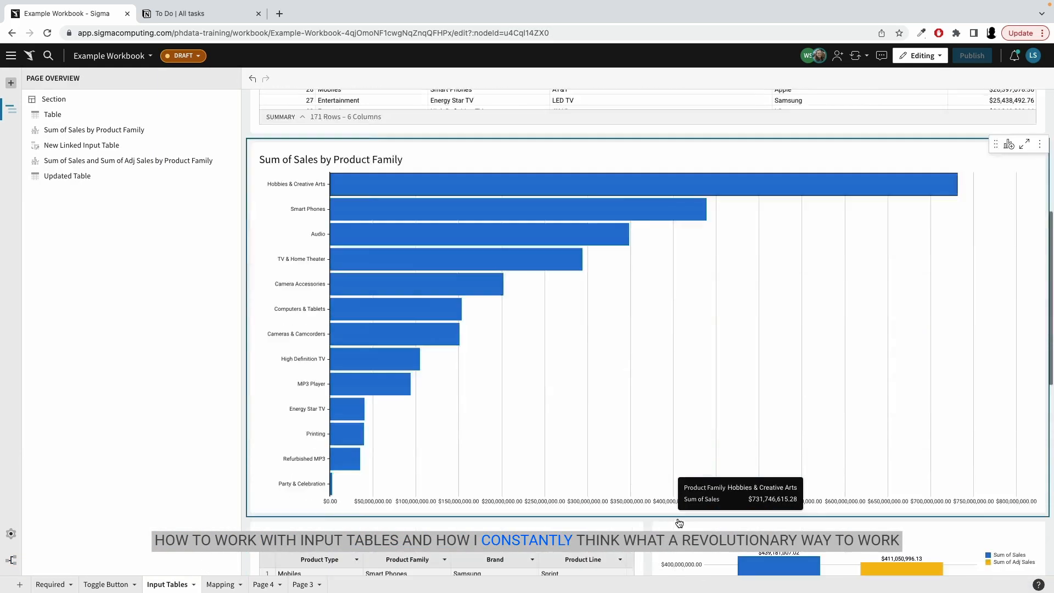
Scroll the Input Tables page to review Updated Table's adjusted sales values.
{"action": "scroll", "scroll_direction": "down", "scroll_amount": 3}
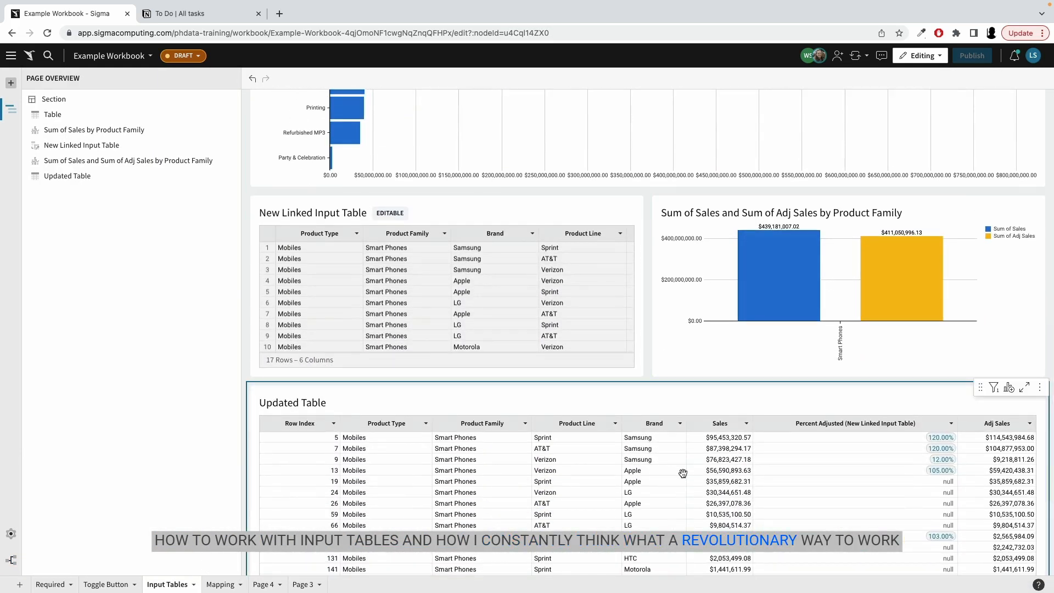